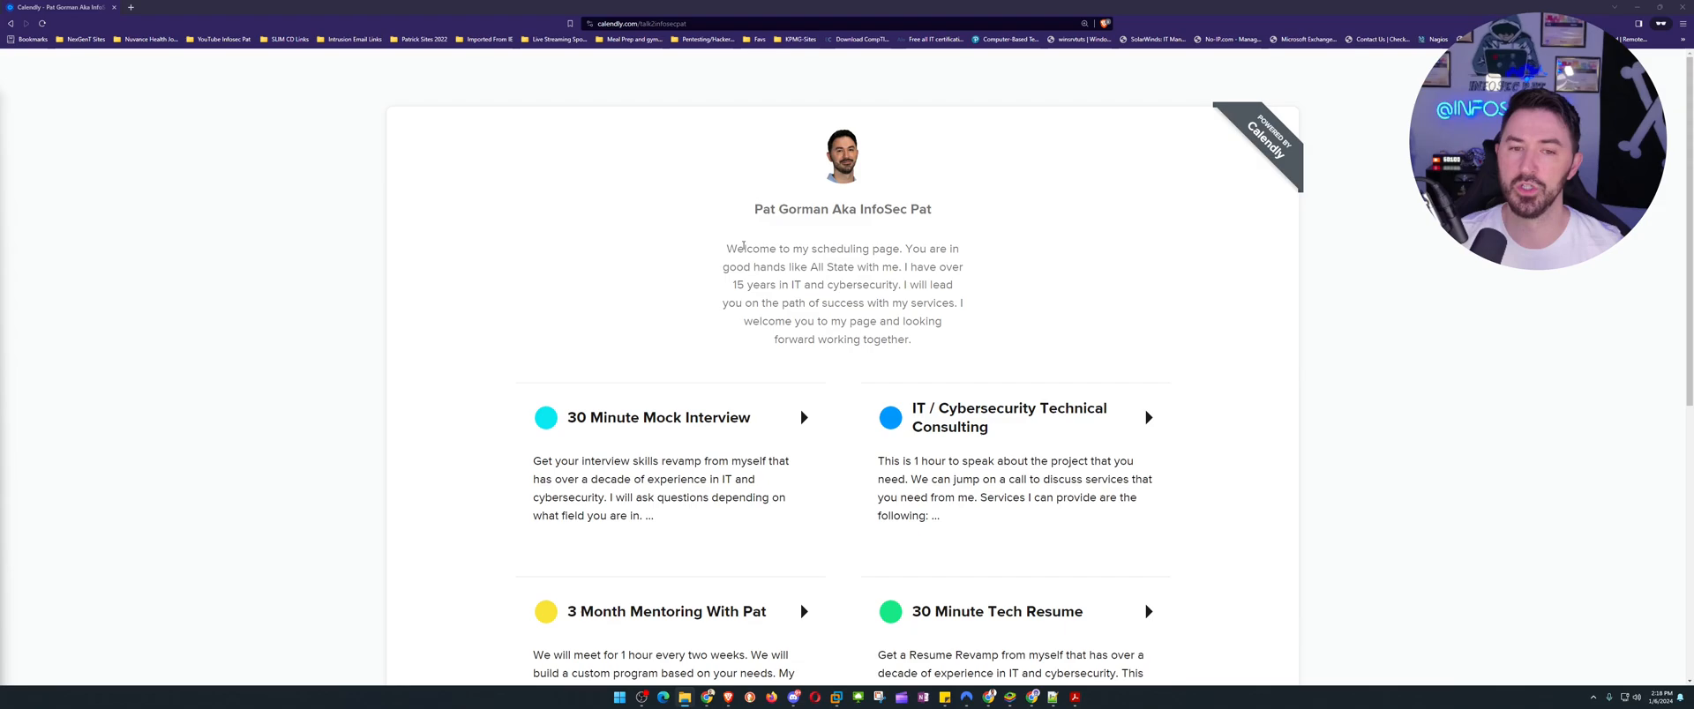
Highlight the welcome message sentences on the scheduling page while discussing them.
left_click_drag(725, 249, 910, 339)
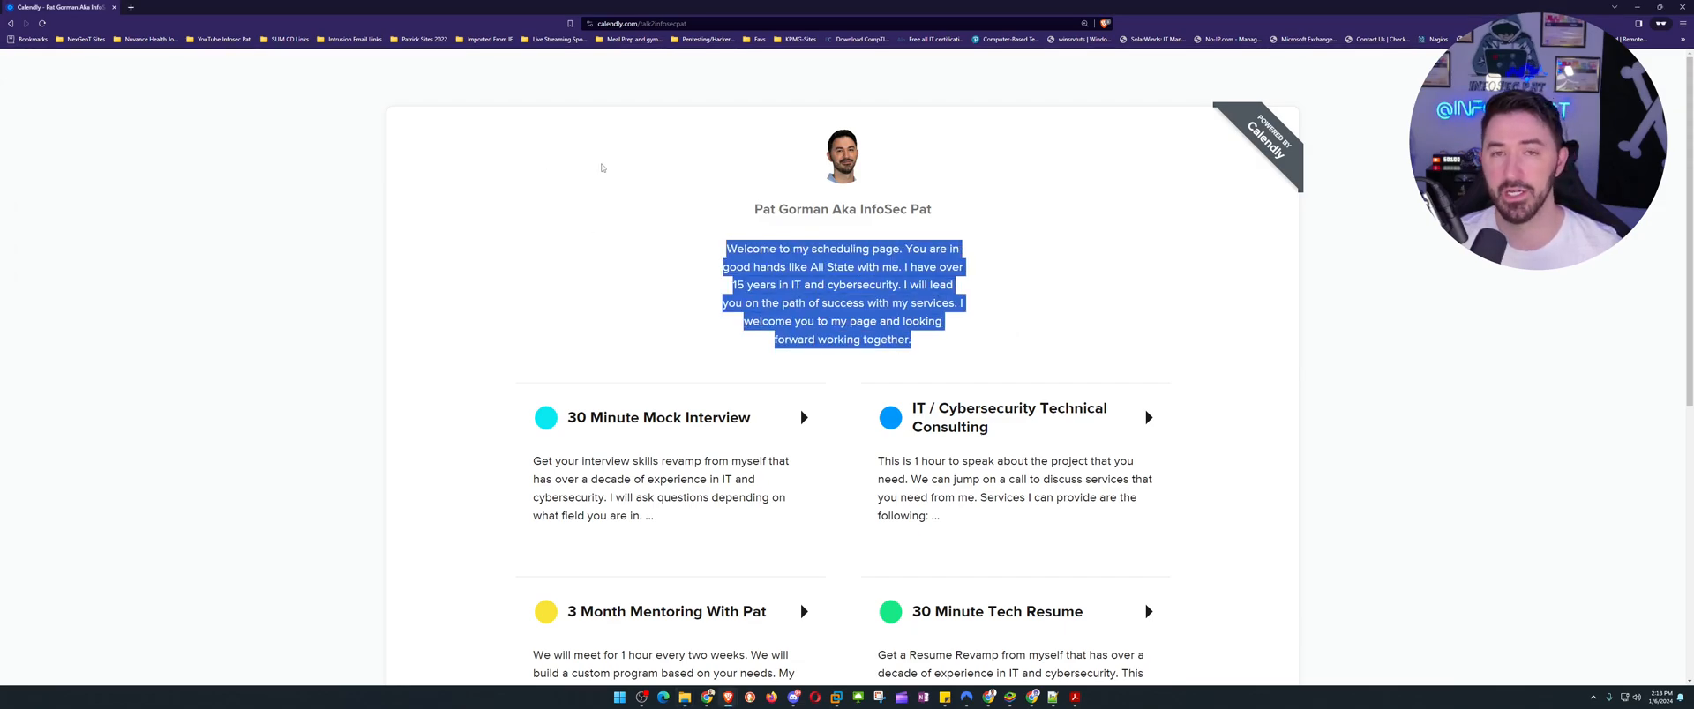
left_click(674, 243)
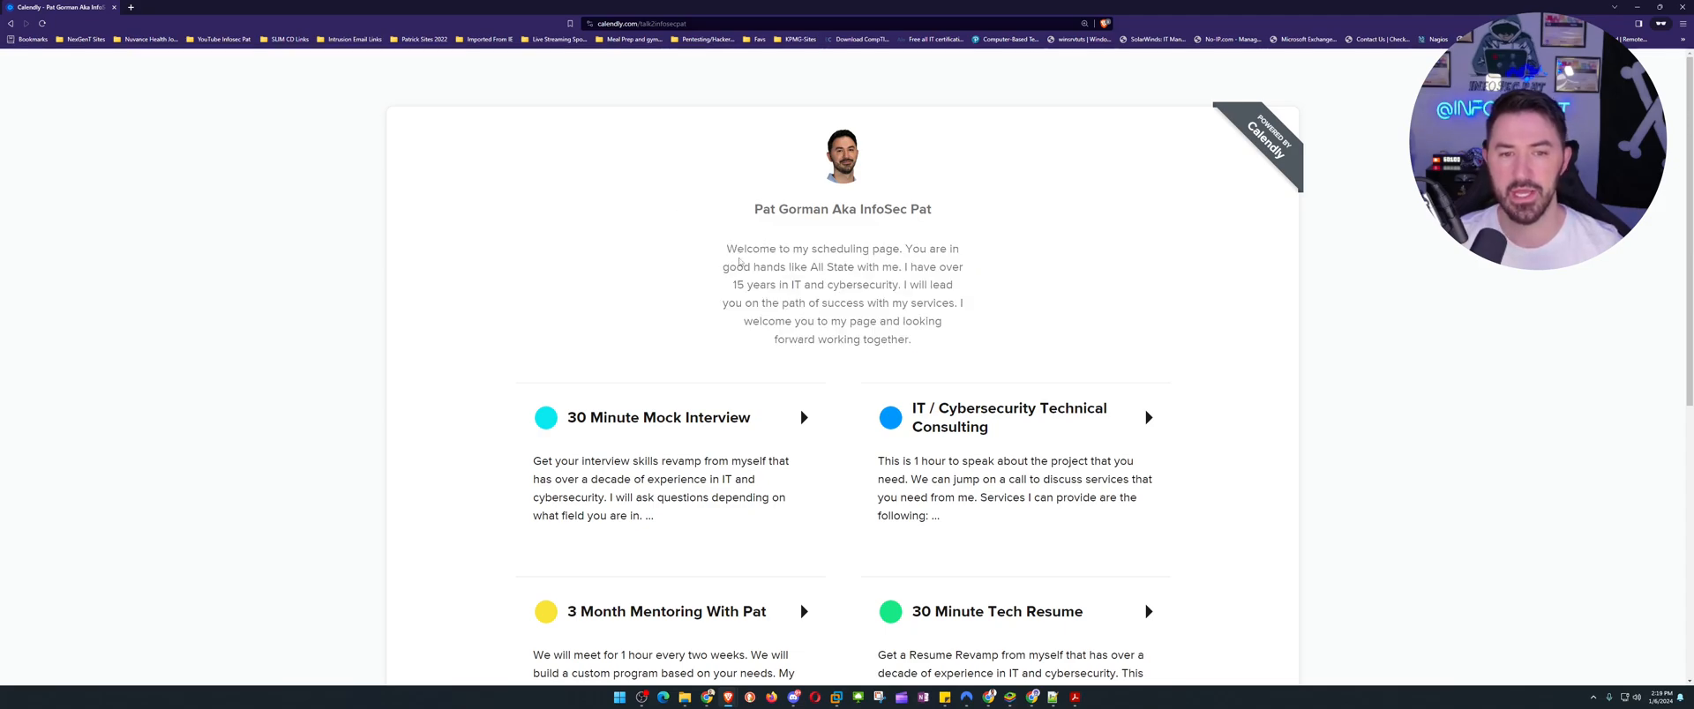
left_click_drag(725, 248, 959, 303)
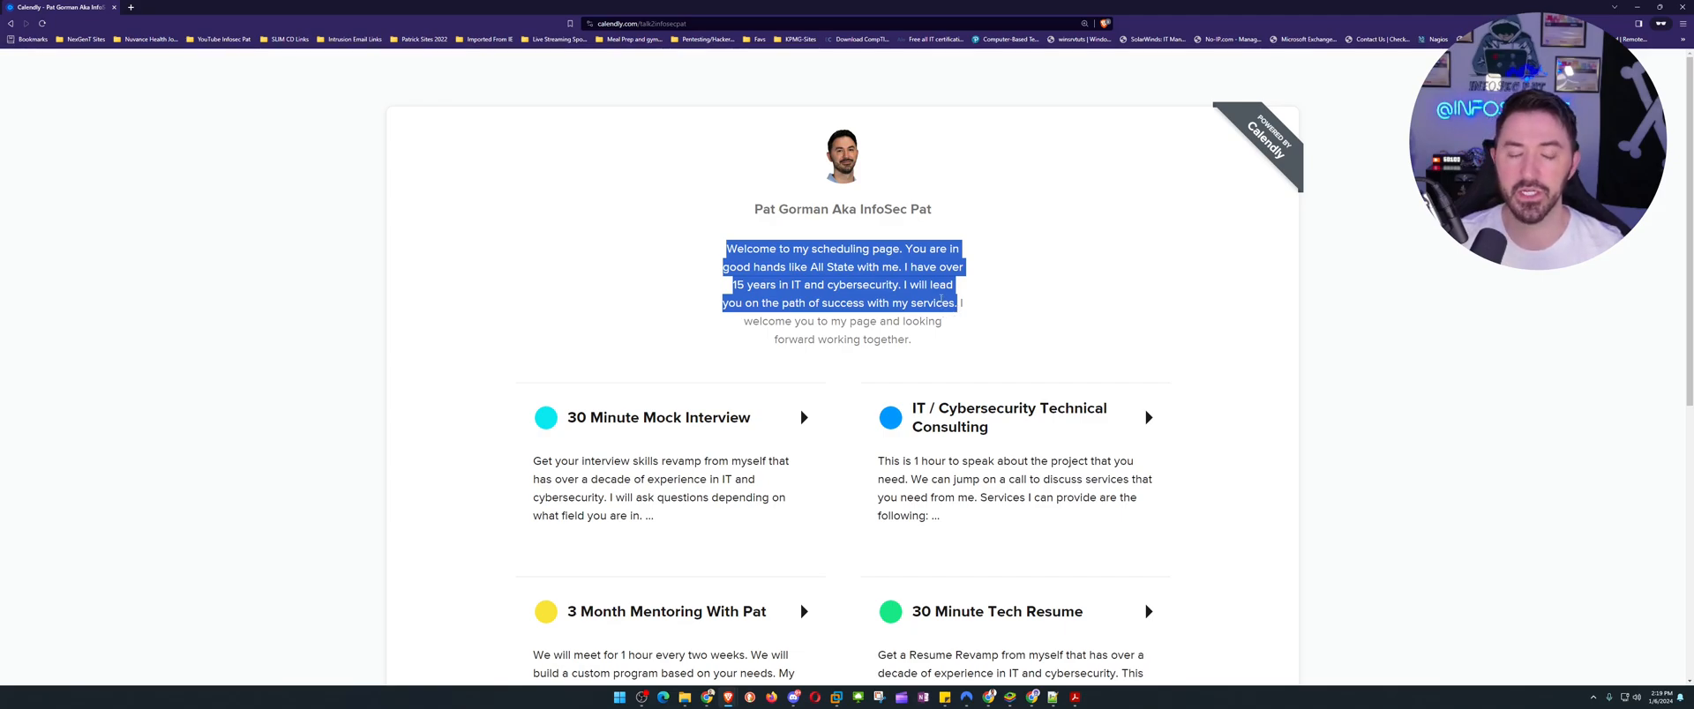
left_click(979, 314)
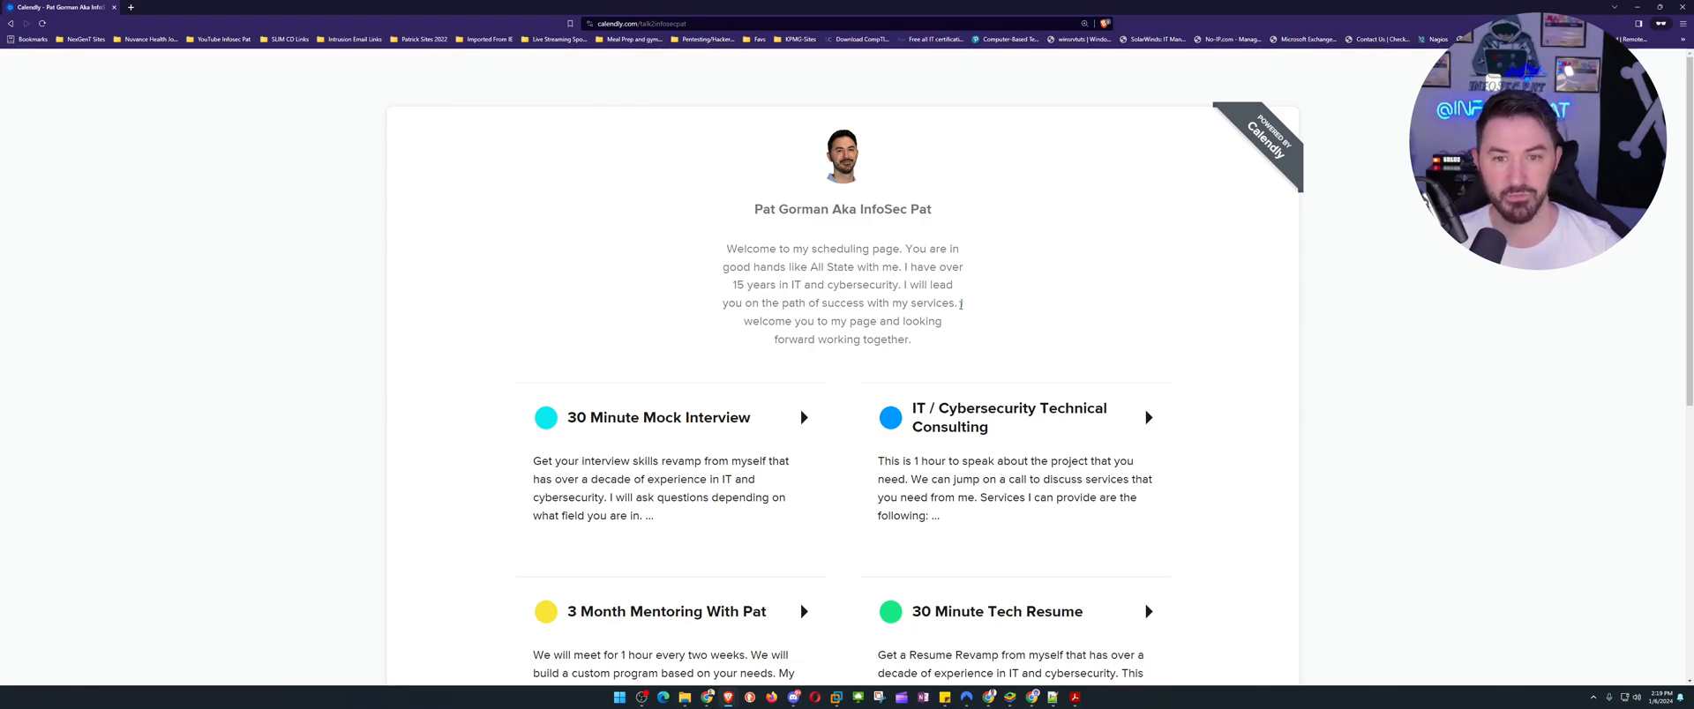
mouse_move(782, 357)
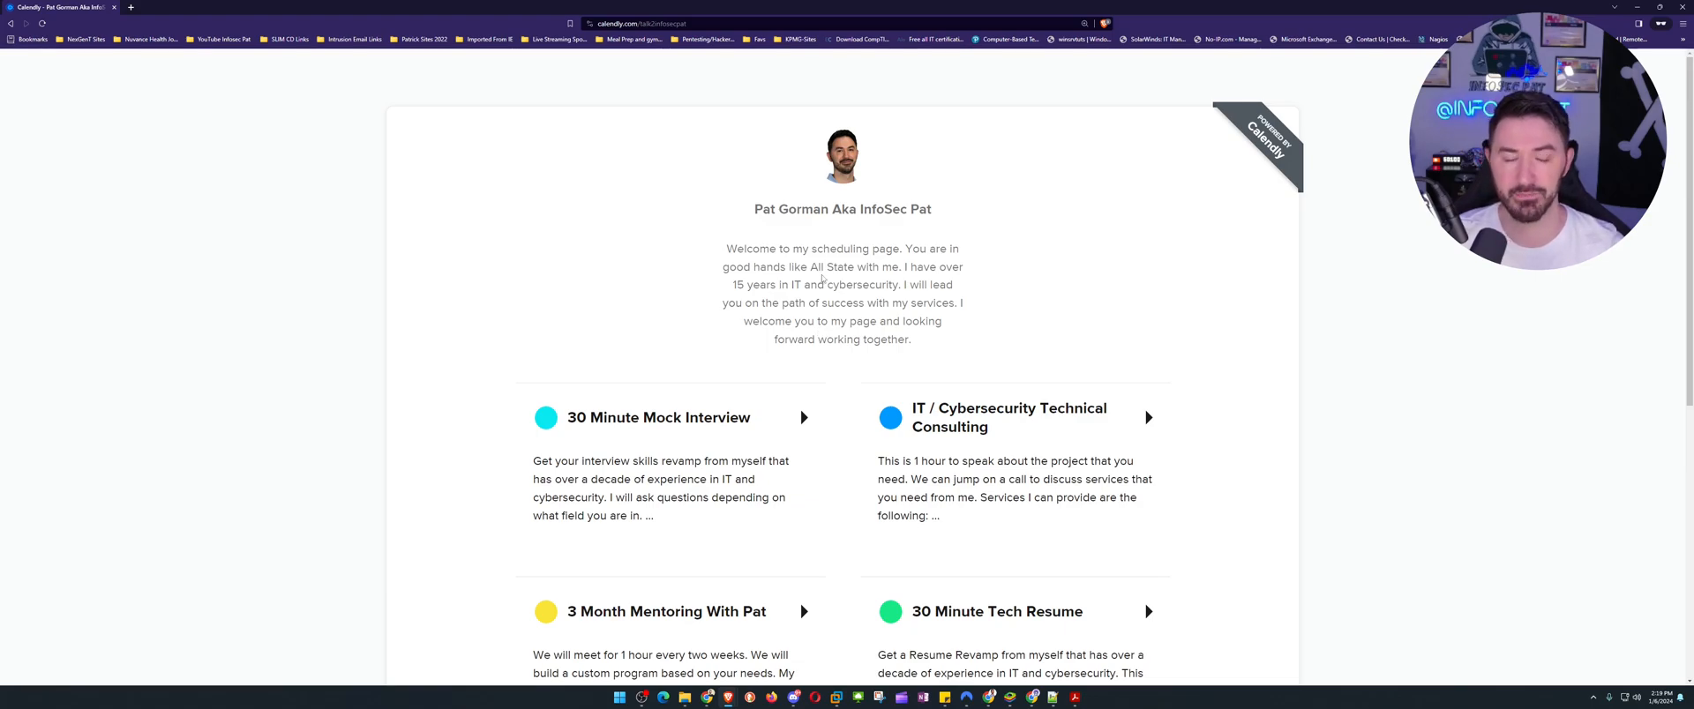
scroll("down", 3)
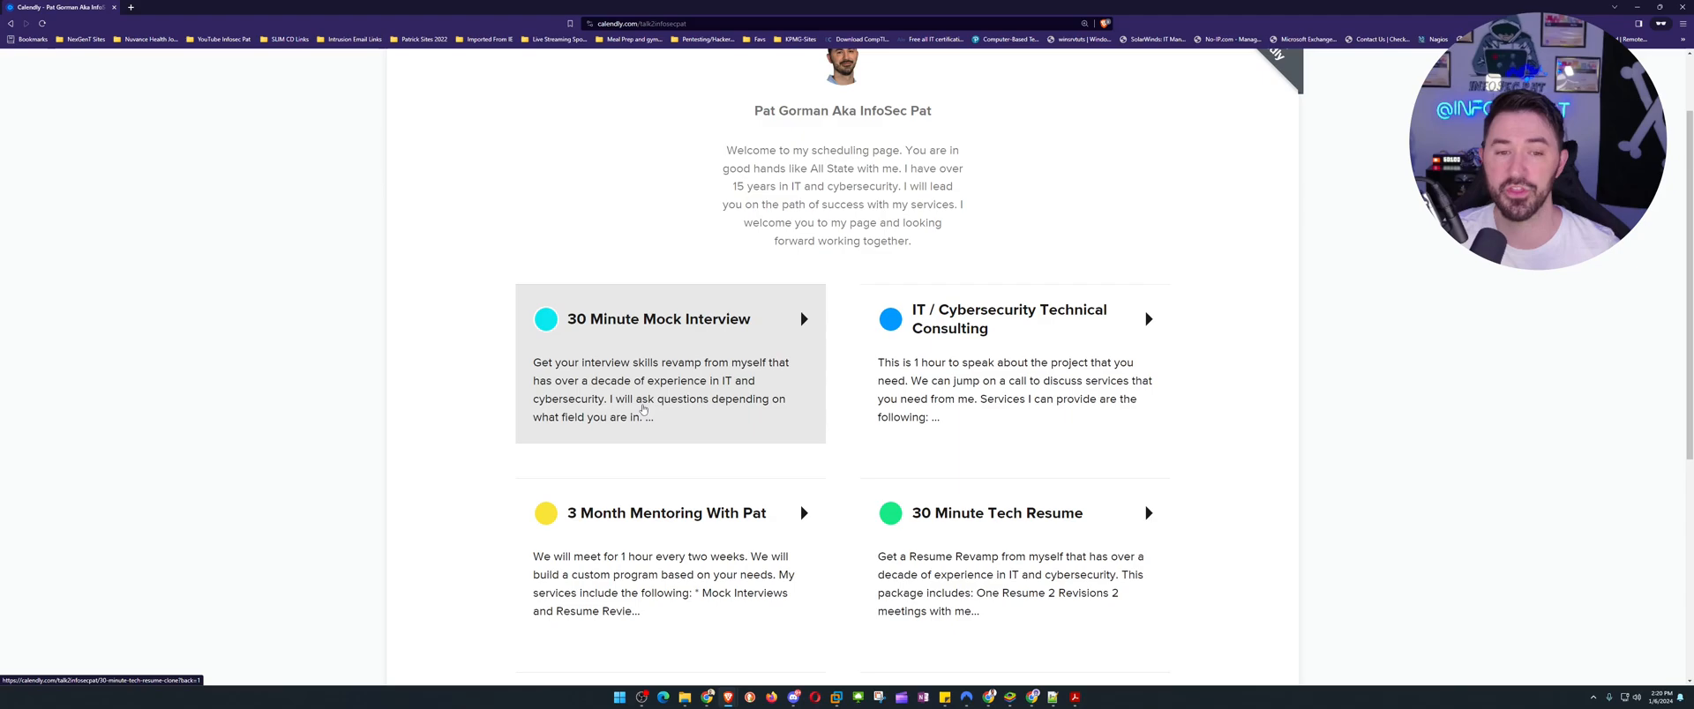
View the $150 30 Minute Mock Interview page and highlight its job interview preparation line.
left_click(995, 514)
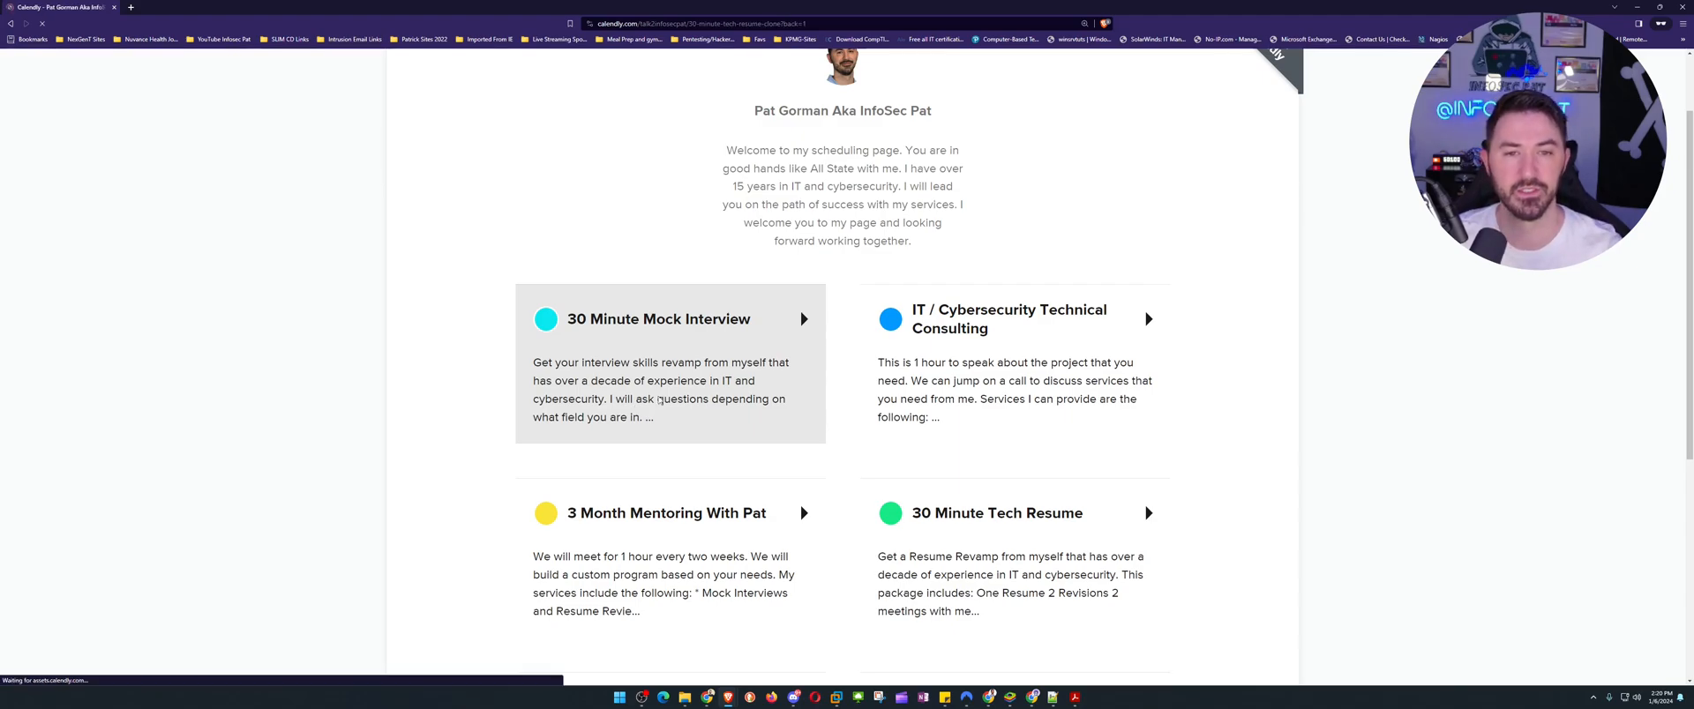
left_click(658, 320)
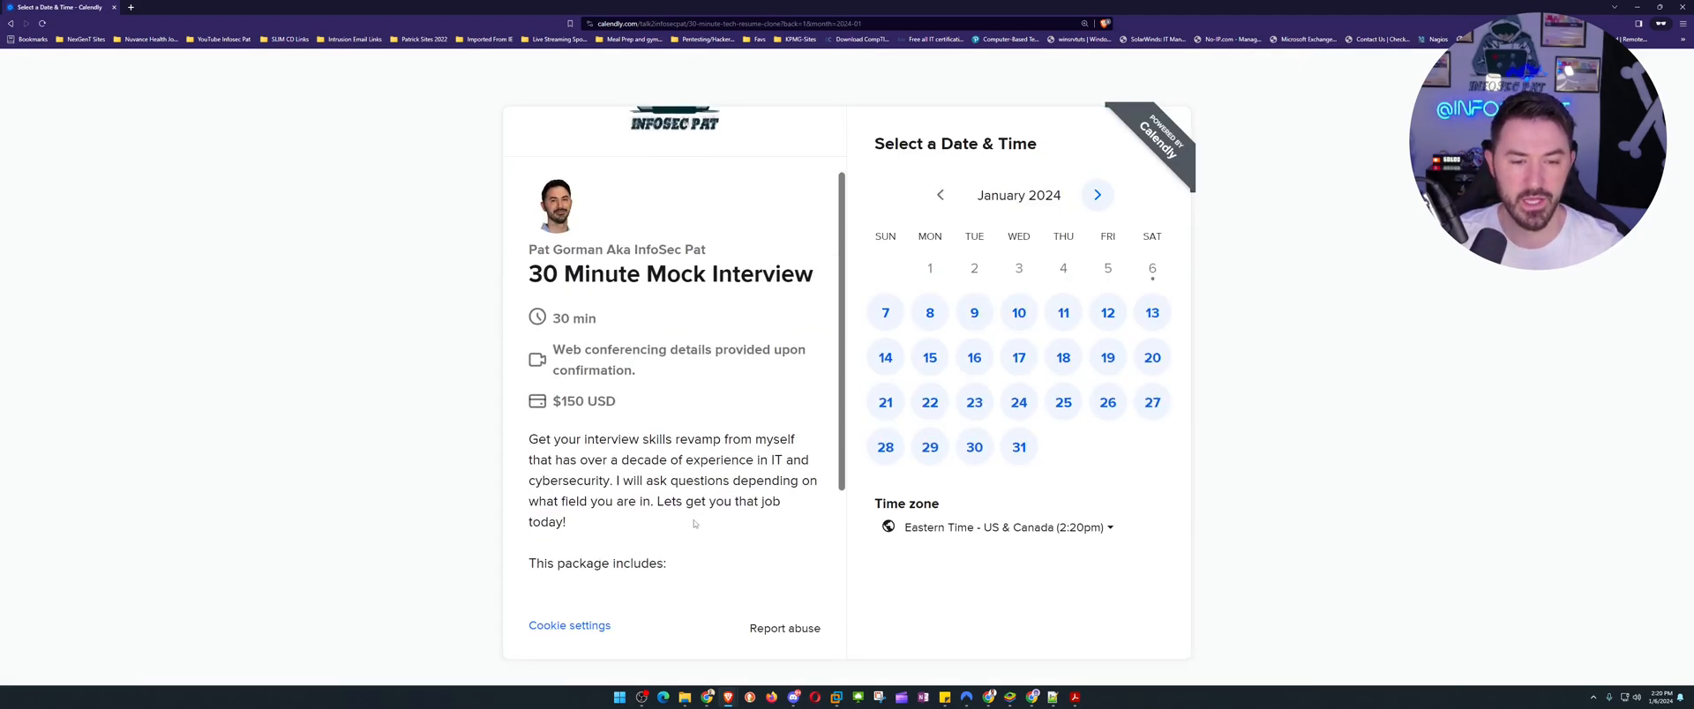
scroll("down", 3)
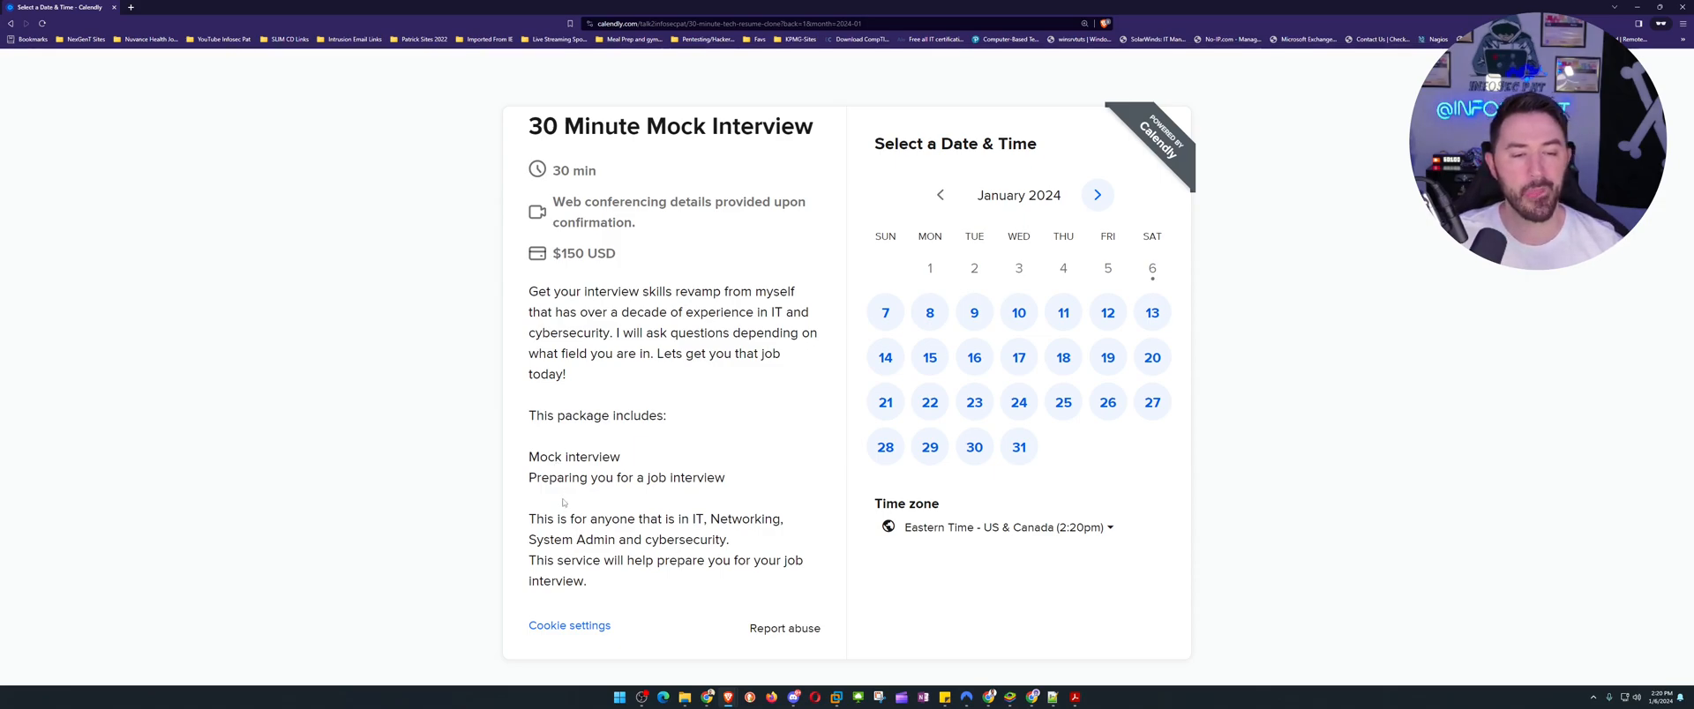
left_click_drag(533, 477, 697, 477)
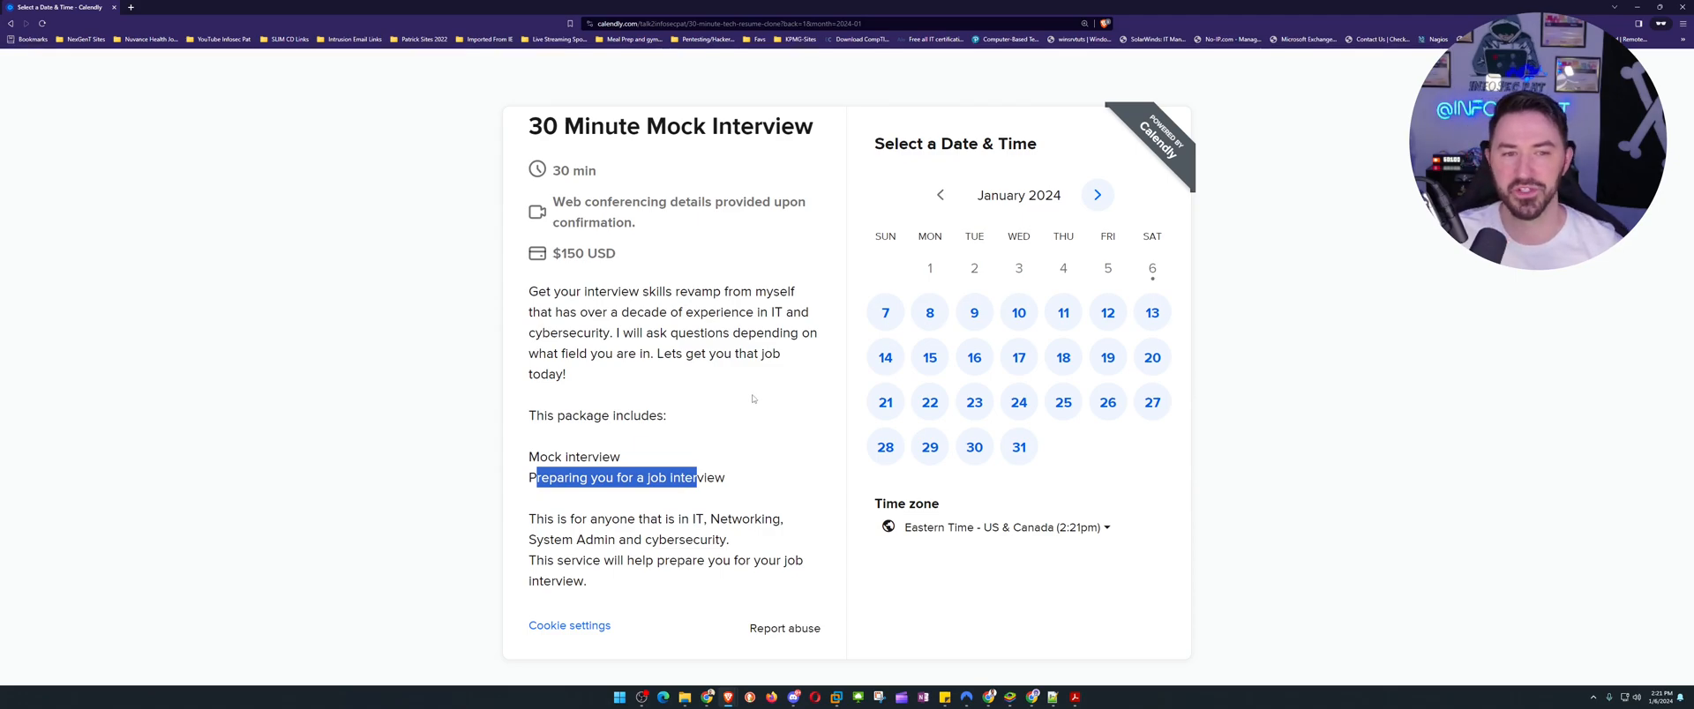
left_click(651, 411)
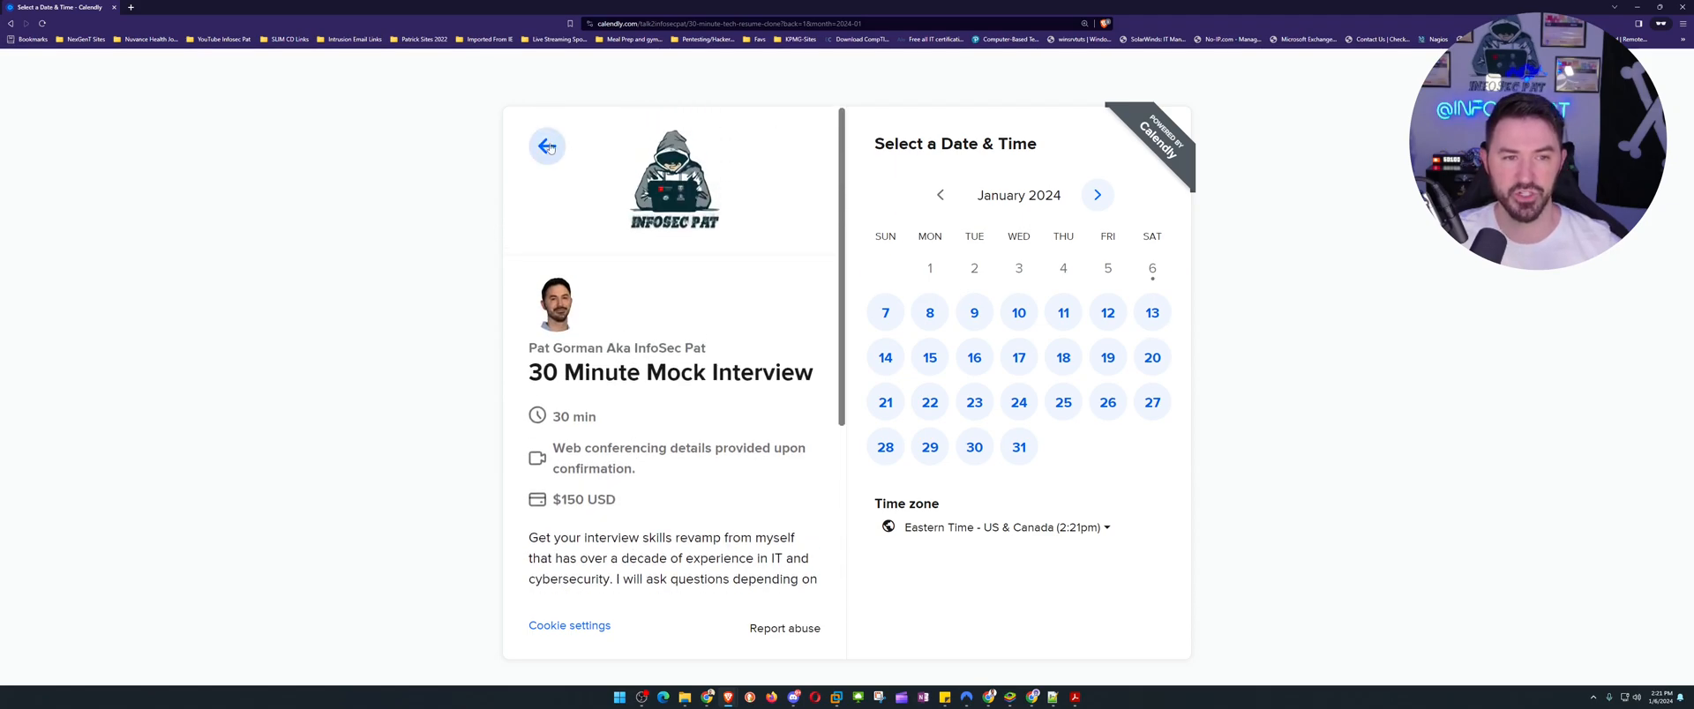
Return to the services list and open the 3 Month Mentoring With Pat booking page.
left_click(547, 147)
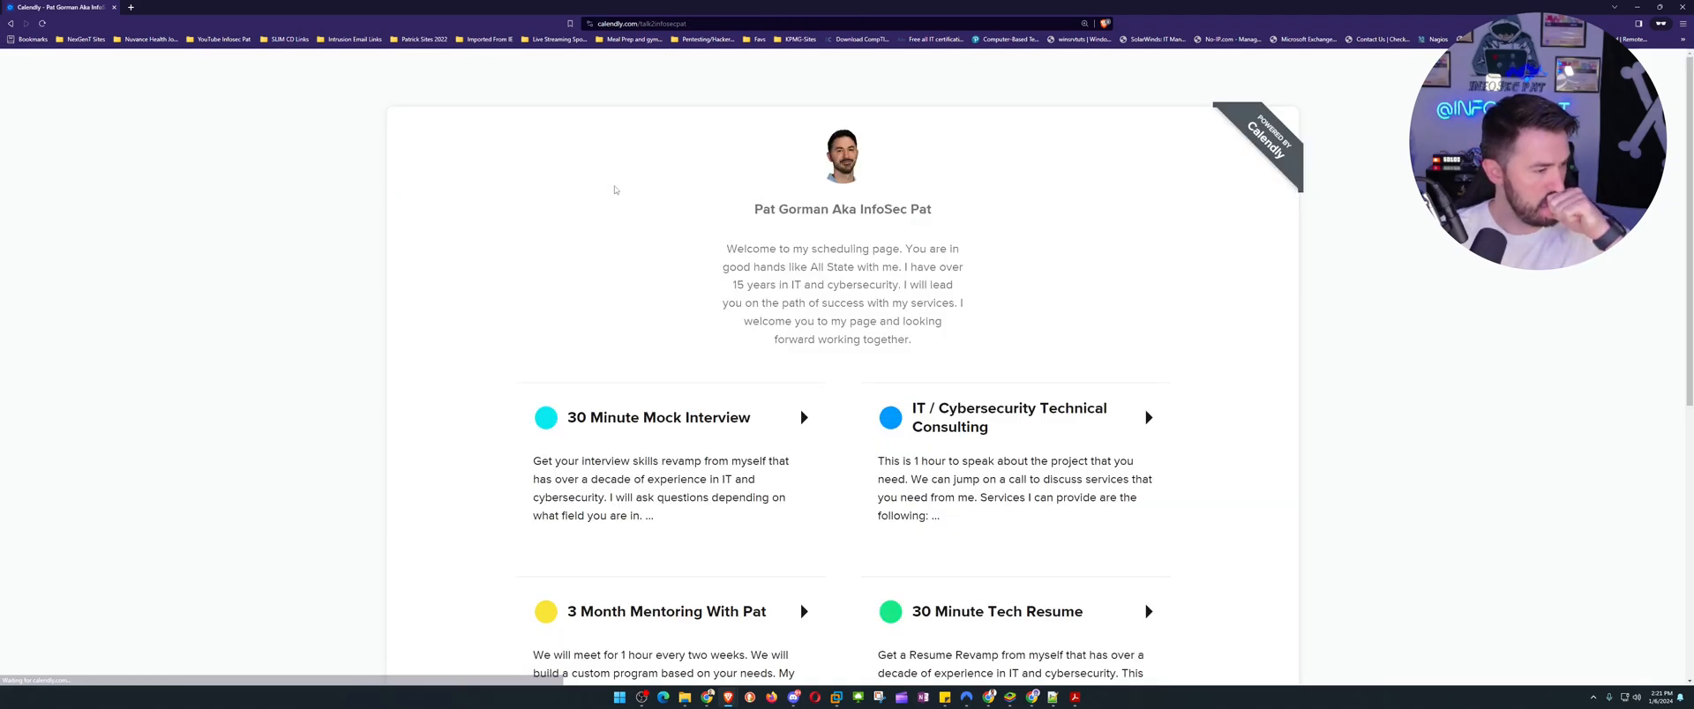
scroll("down", 3)
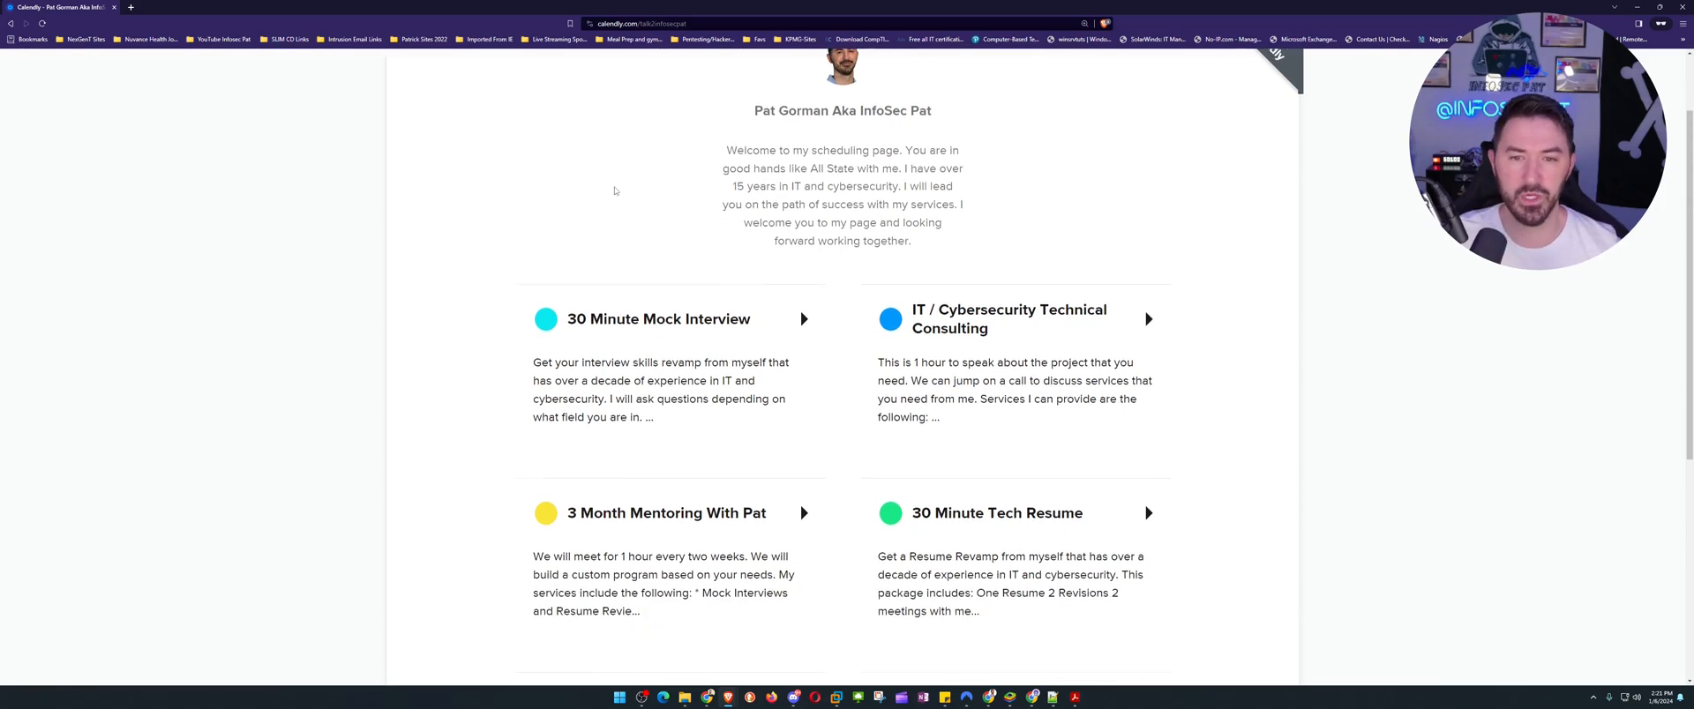
mouse_move(748, 330)
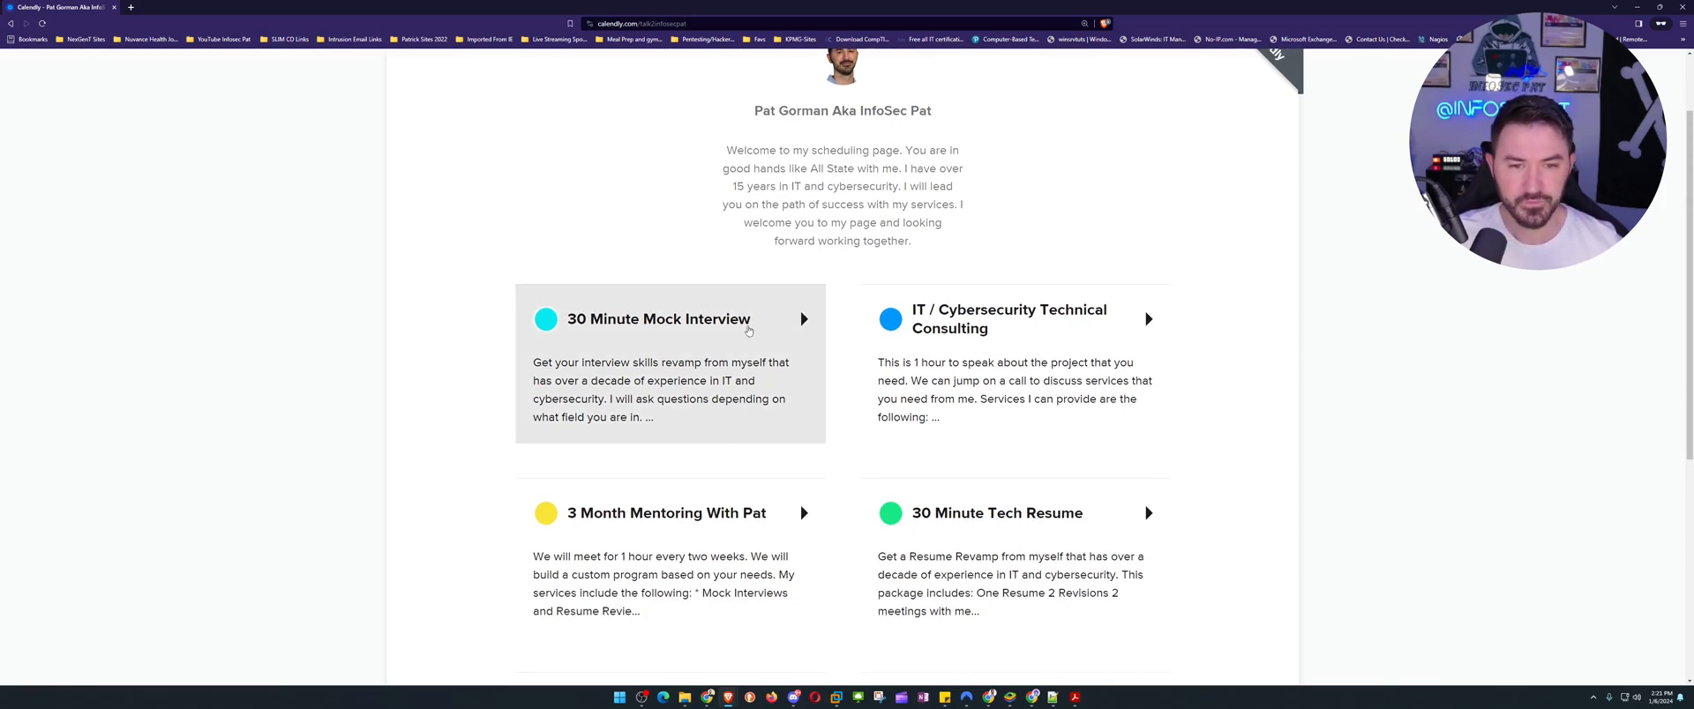
scroll("down", 3)
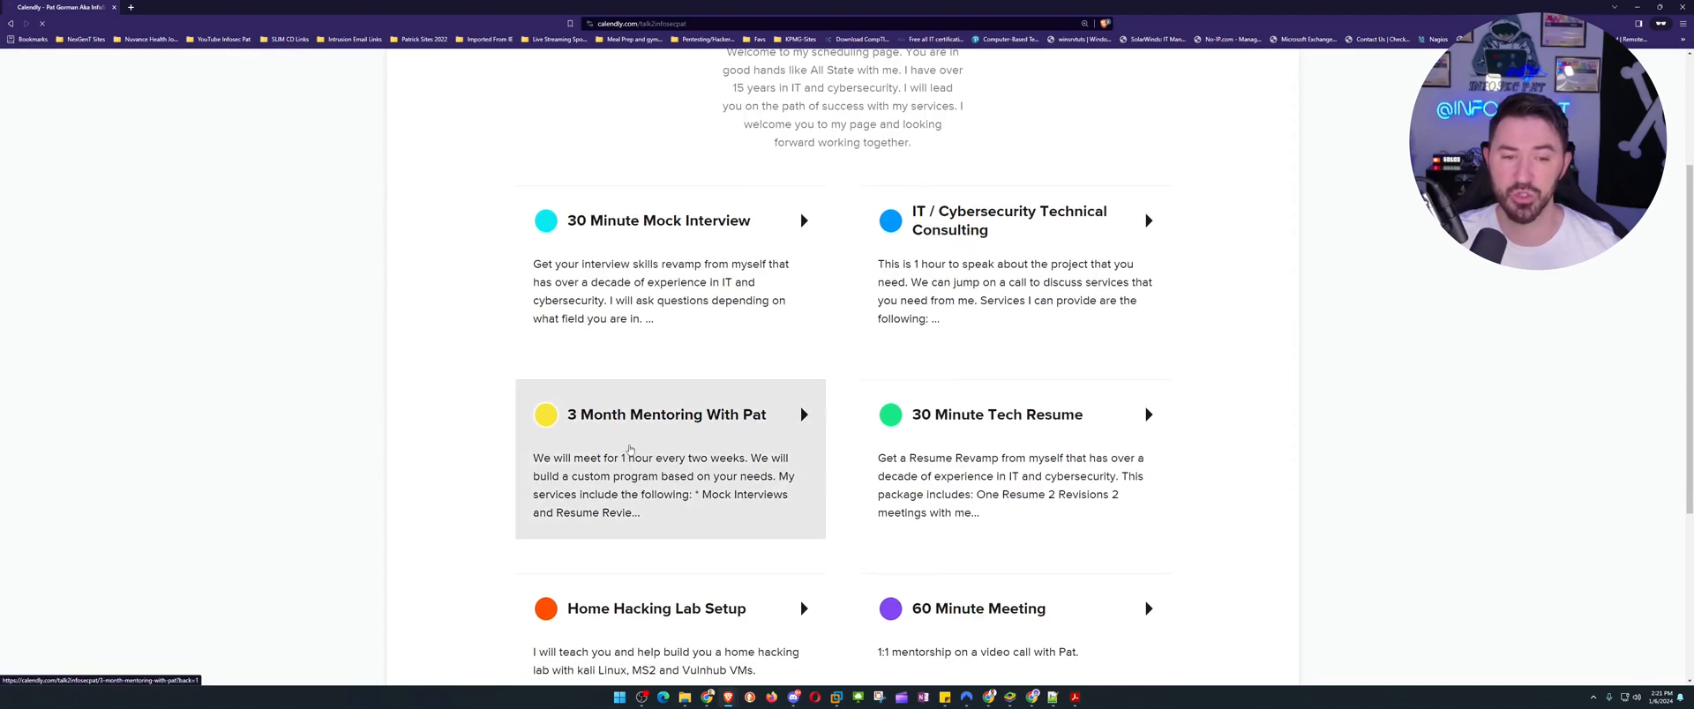
left_click(665, 414)
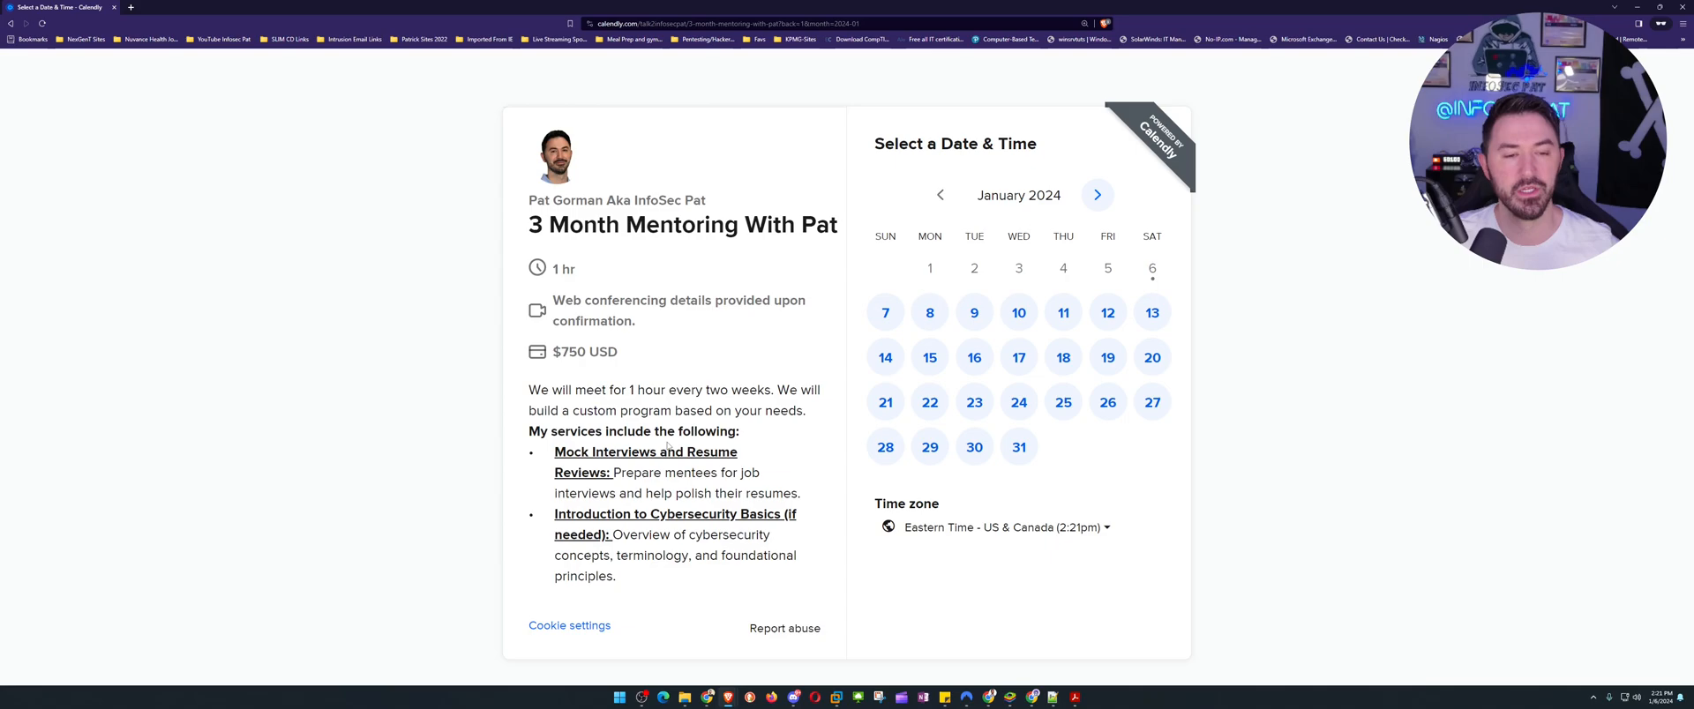
scroll("down", 3)
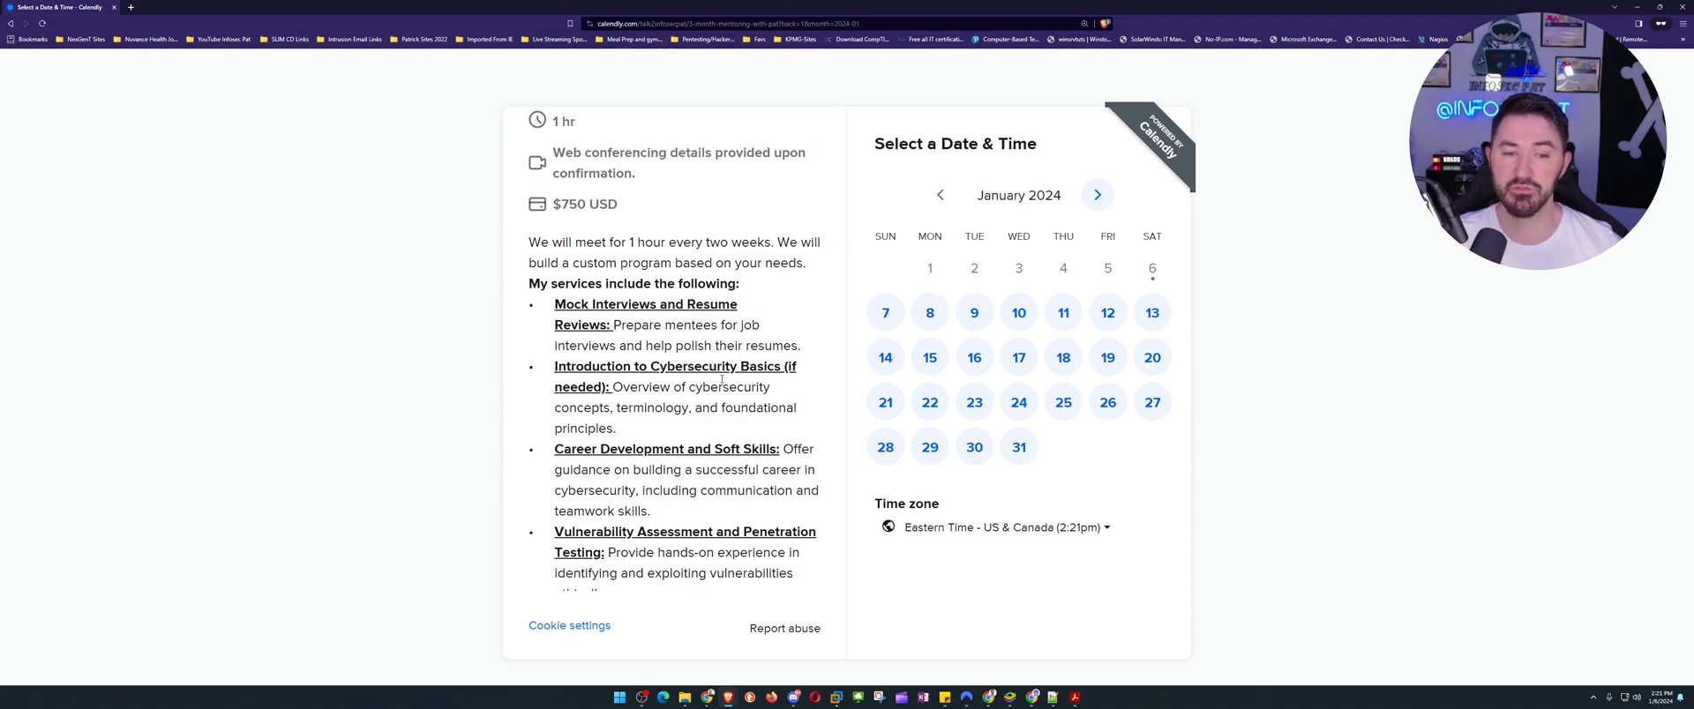
mouse_move(739, 382)
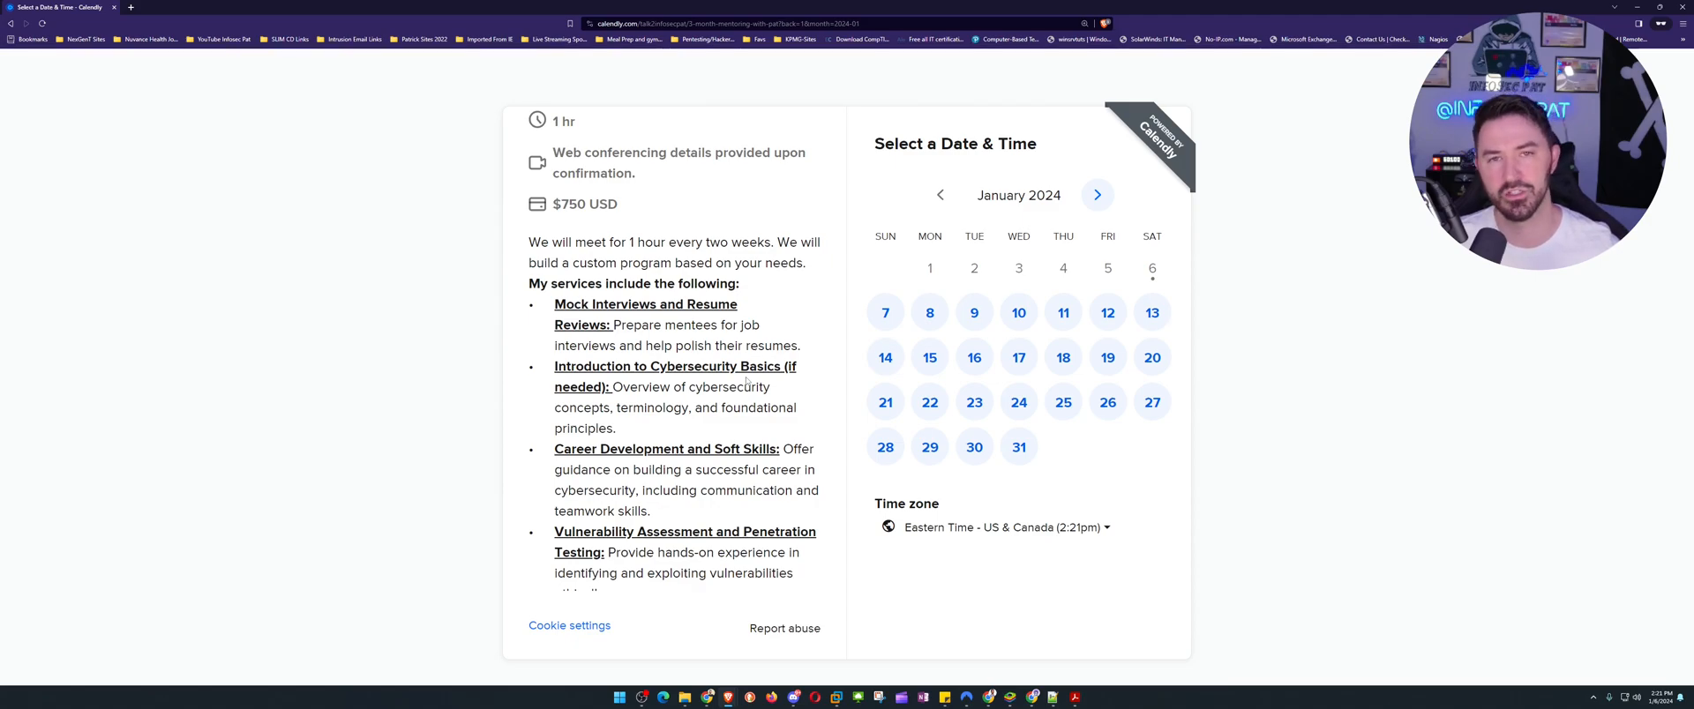
scroll("down", 3)
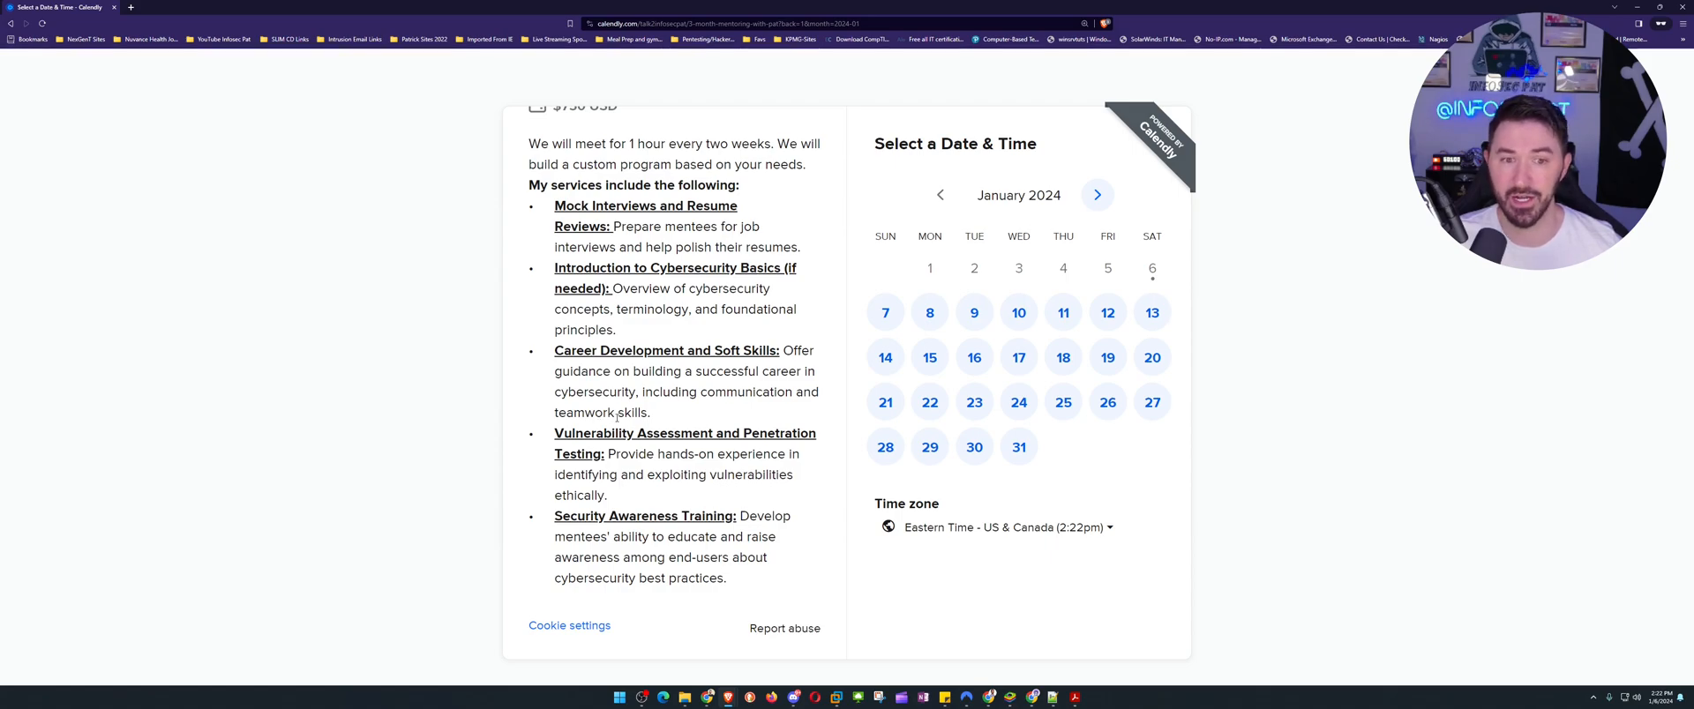
scroll("down", 3)
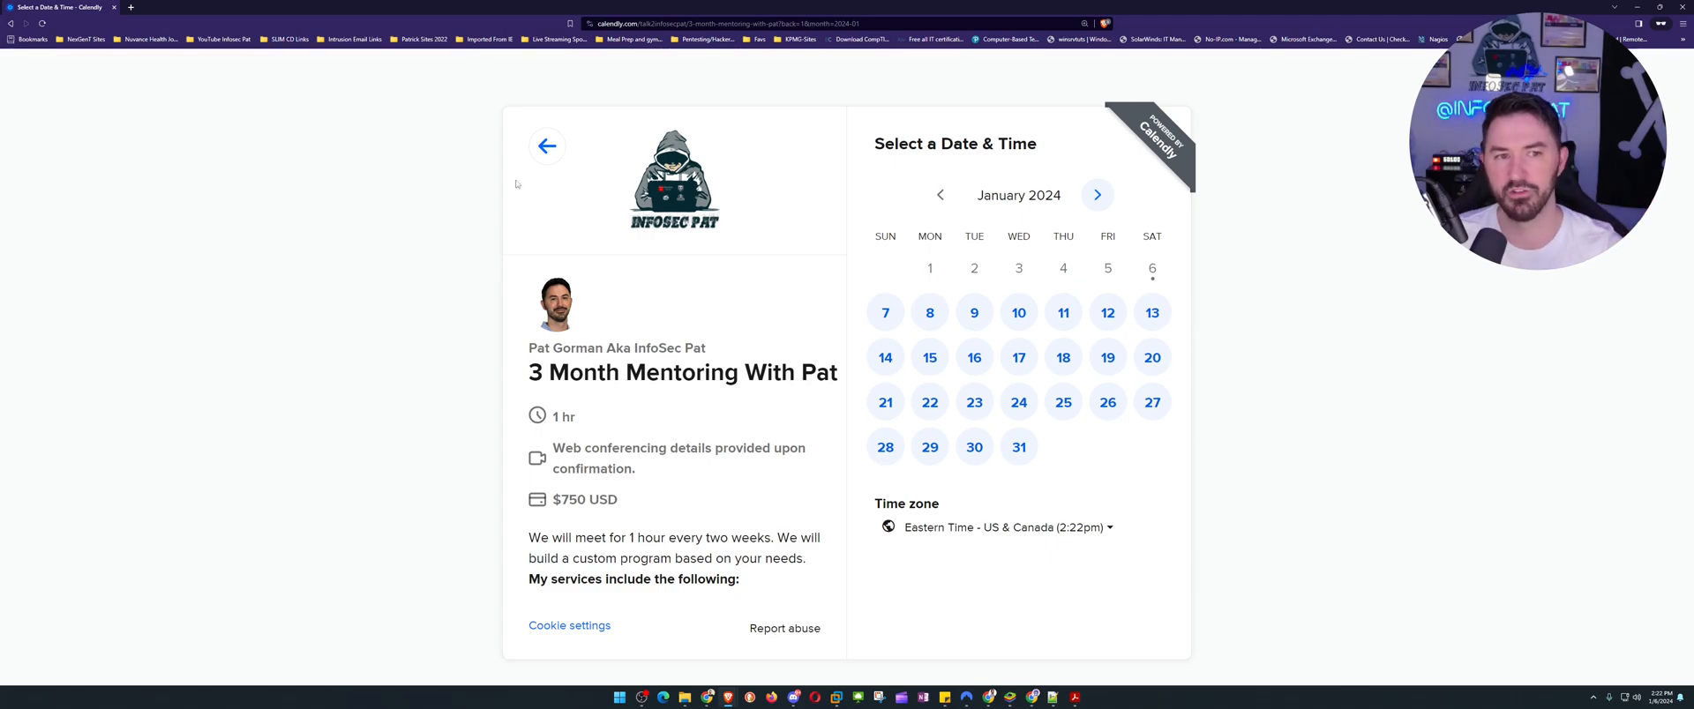
left_click(547, 147)
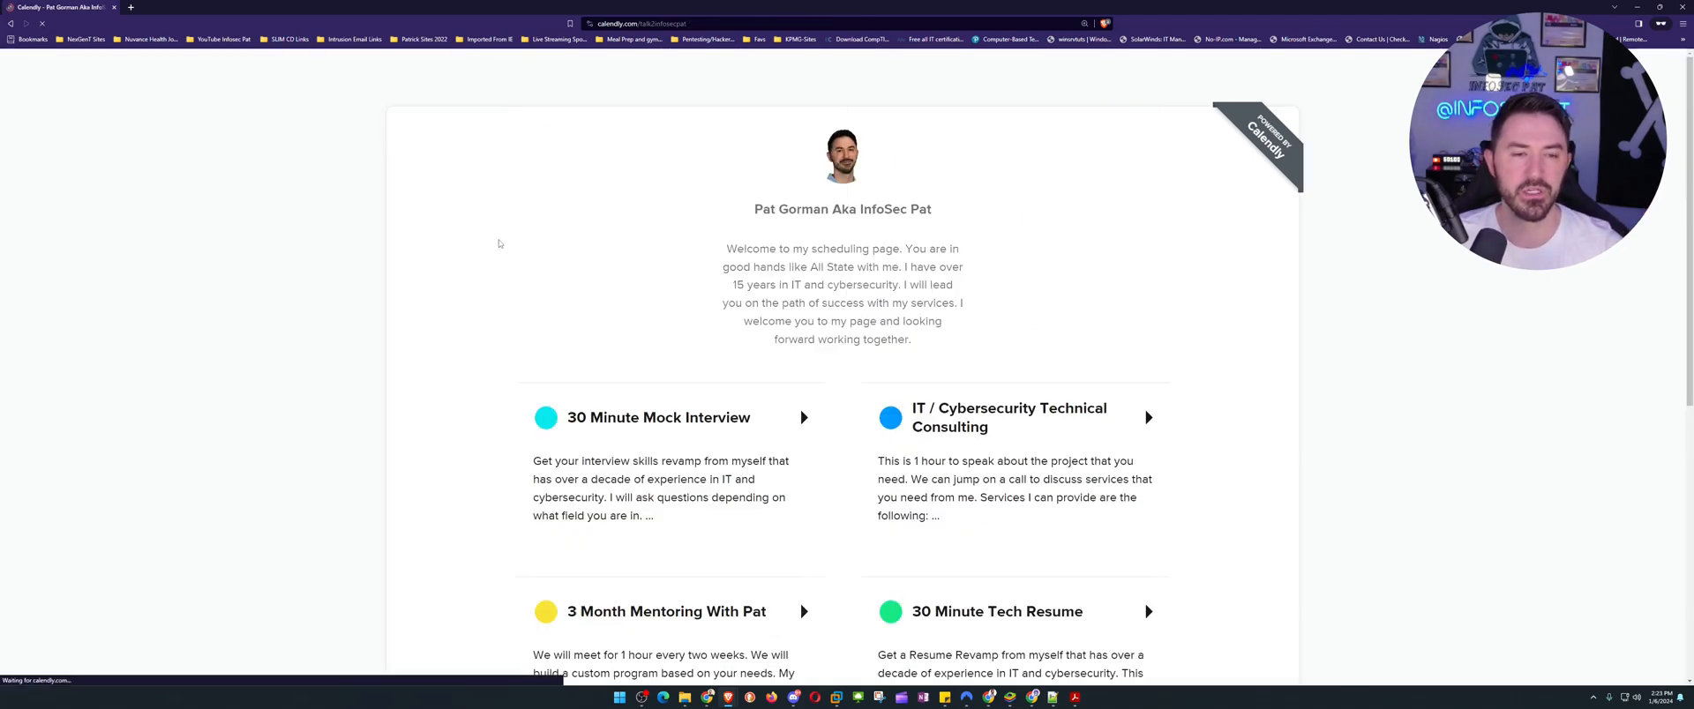
scroll("down", 3)
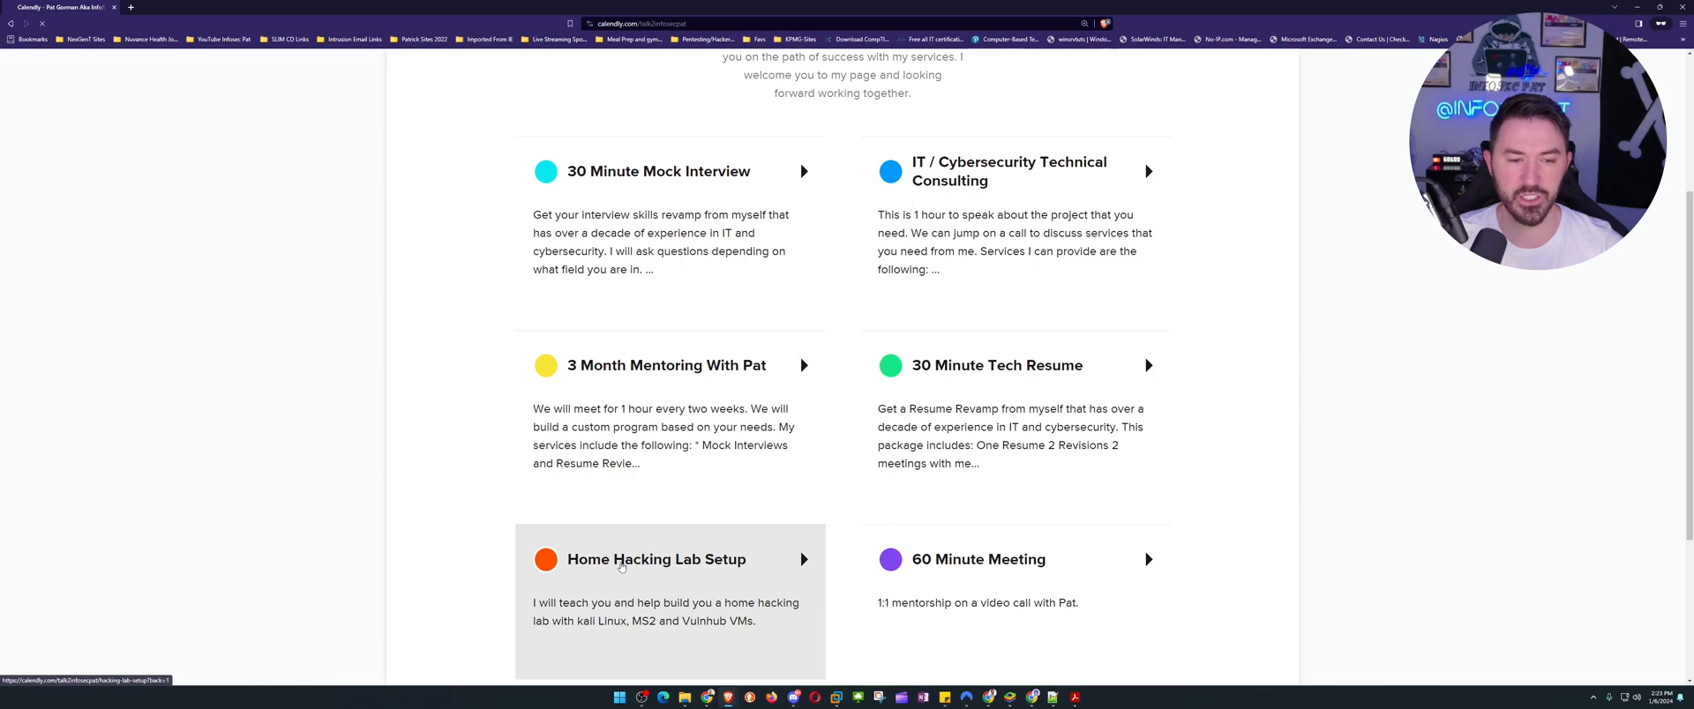
left_click(656, 560)
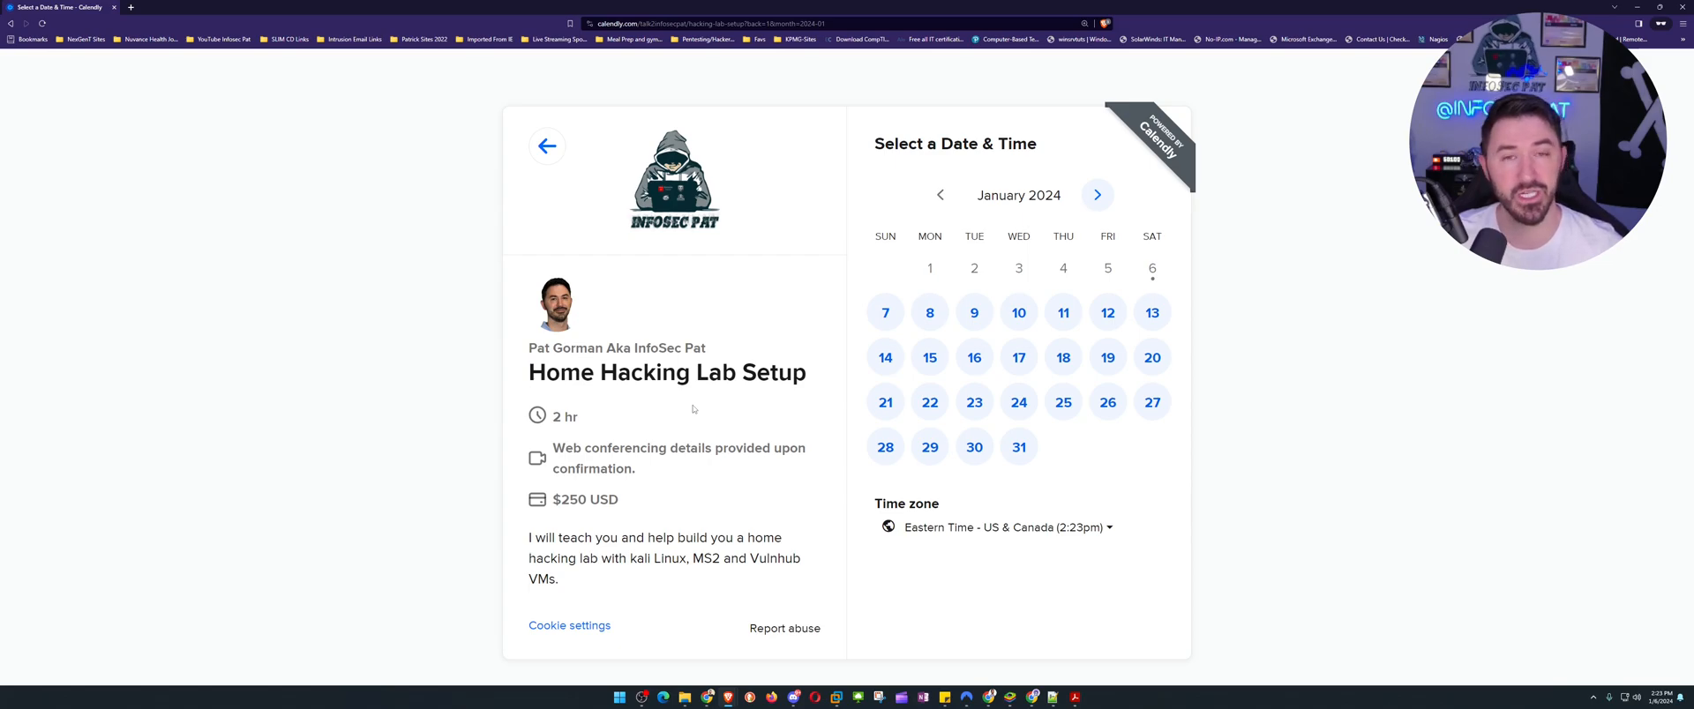
mouse_move(701, 409)
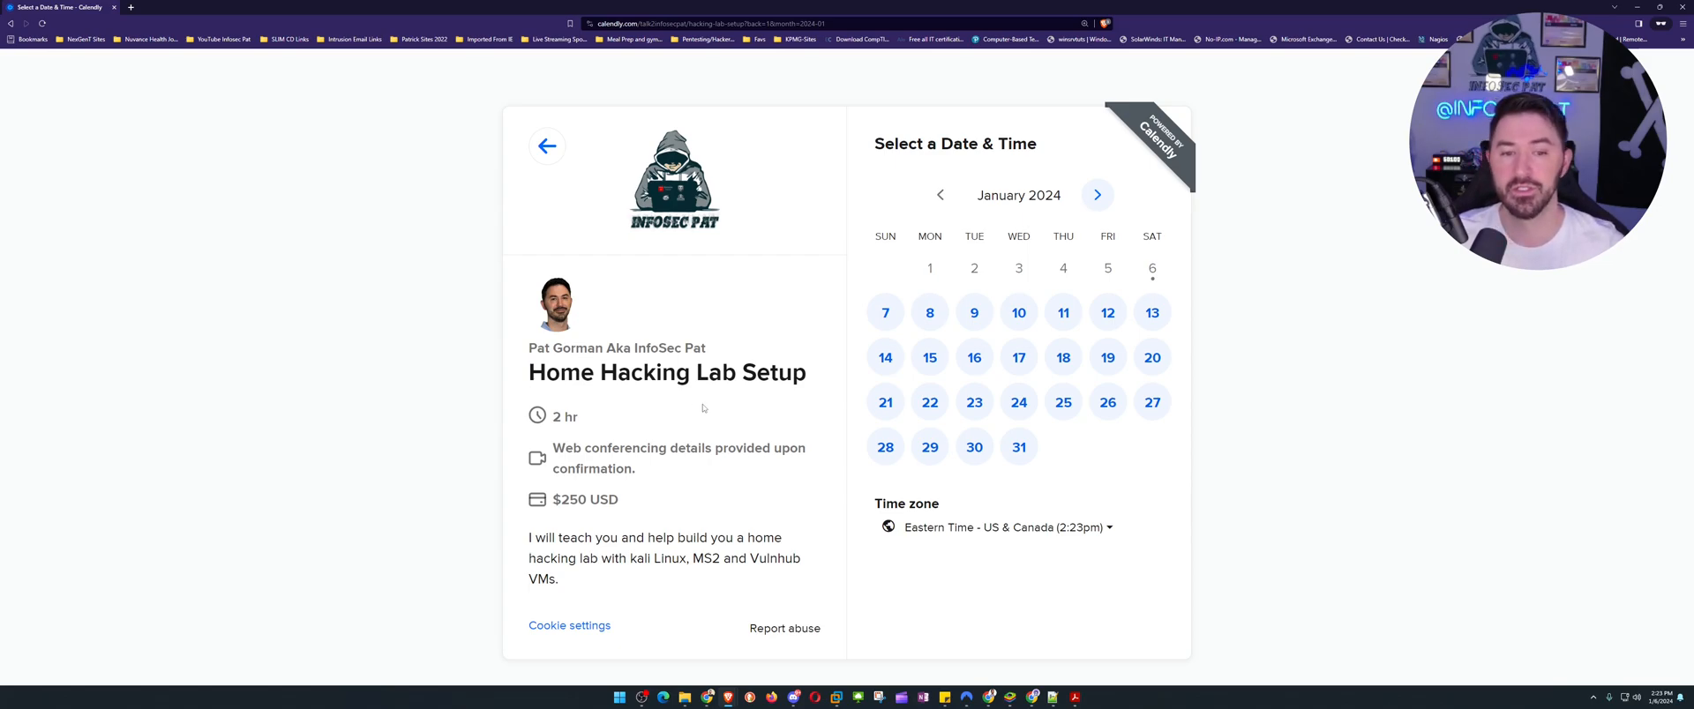
mouse_move(743, 417)
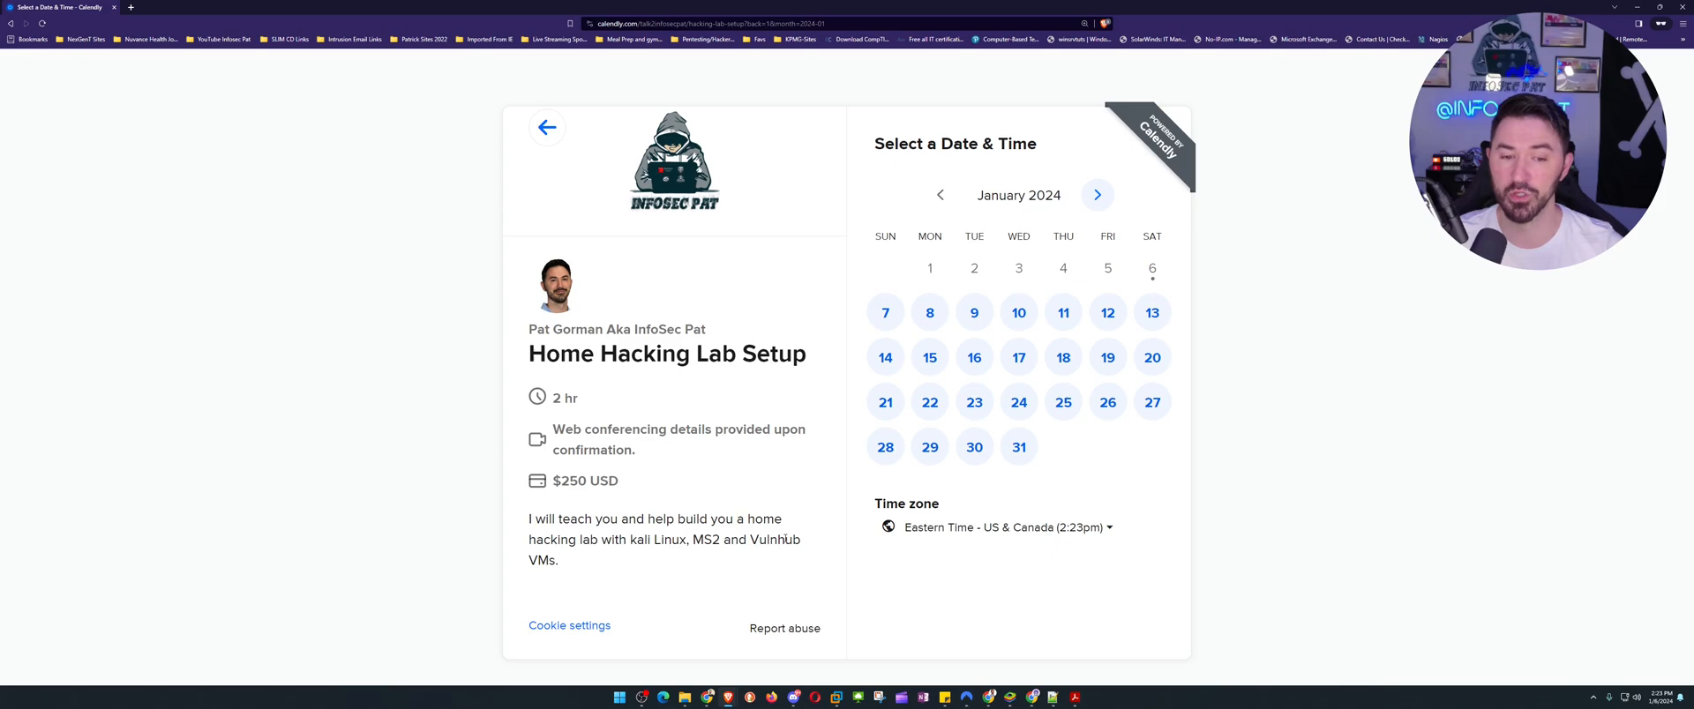
mouse_move(603, 557)
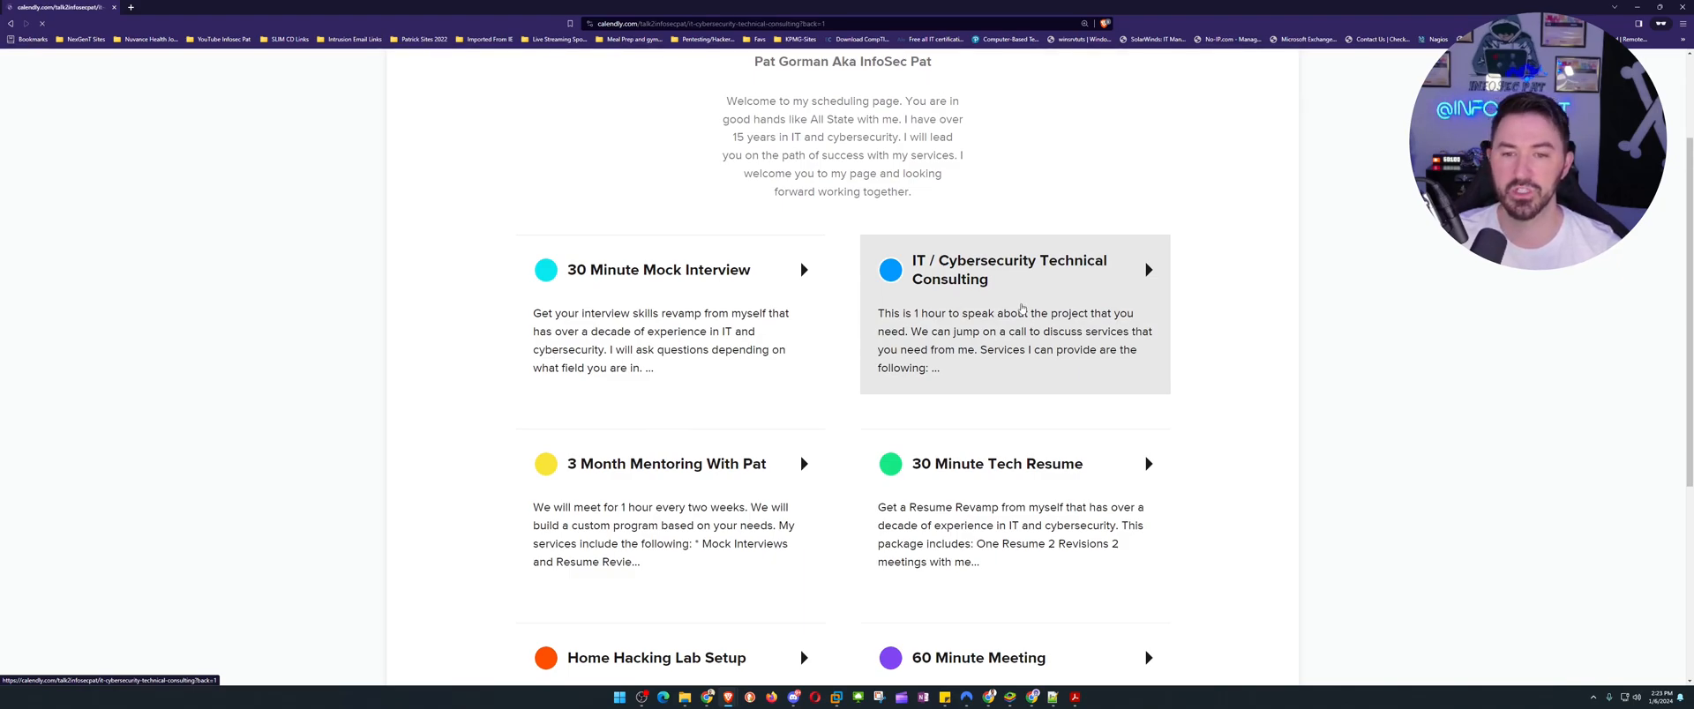
Open the IT / Cybersecurity Technical Consulting booking page and view its calendar.
left_click(1013, 270)
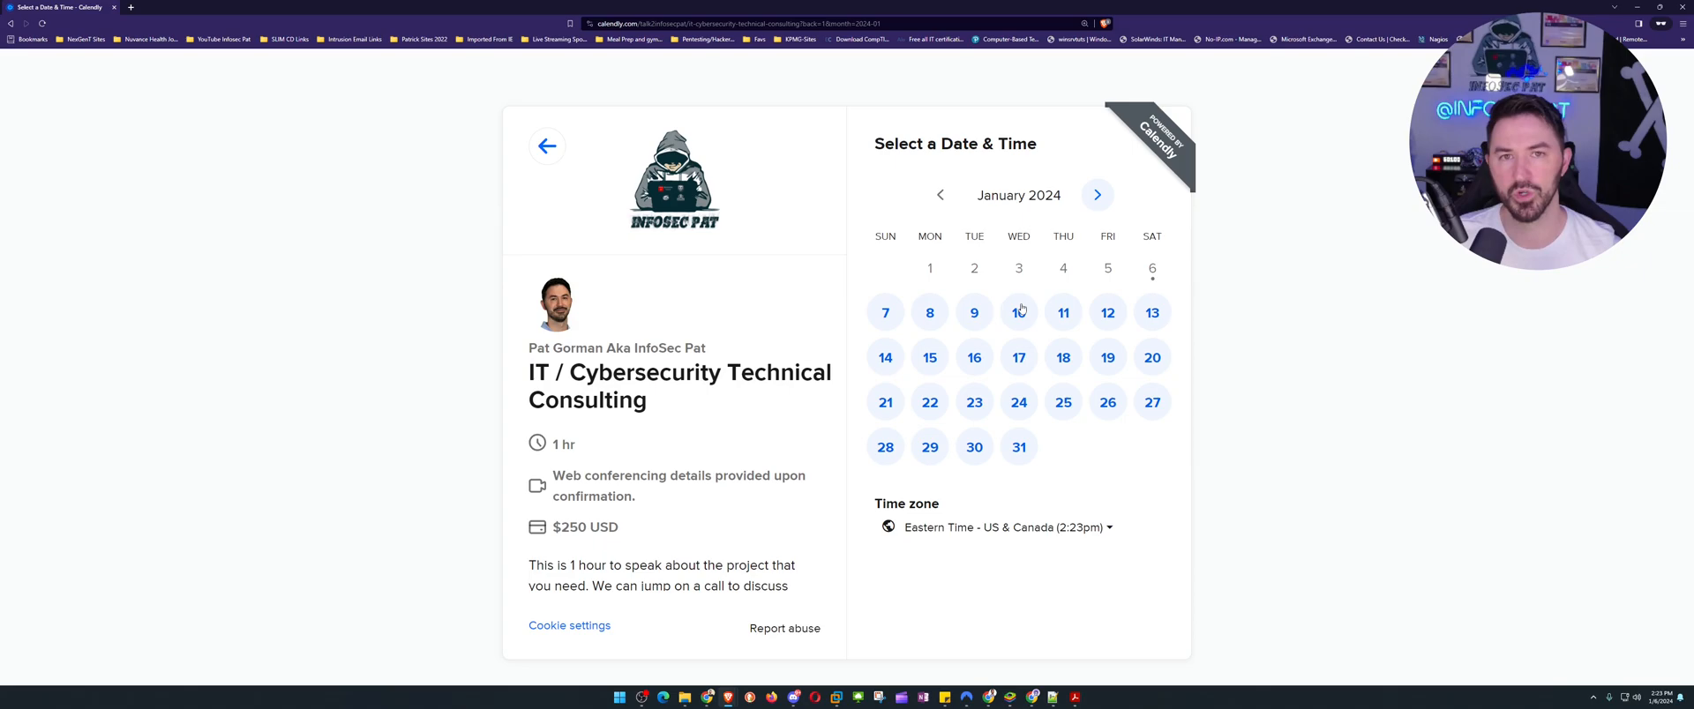
scroll("down", 3)
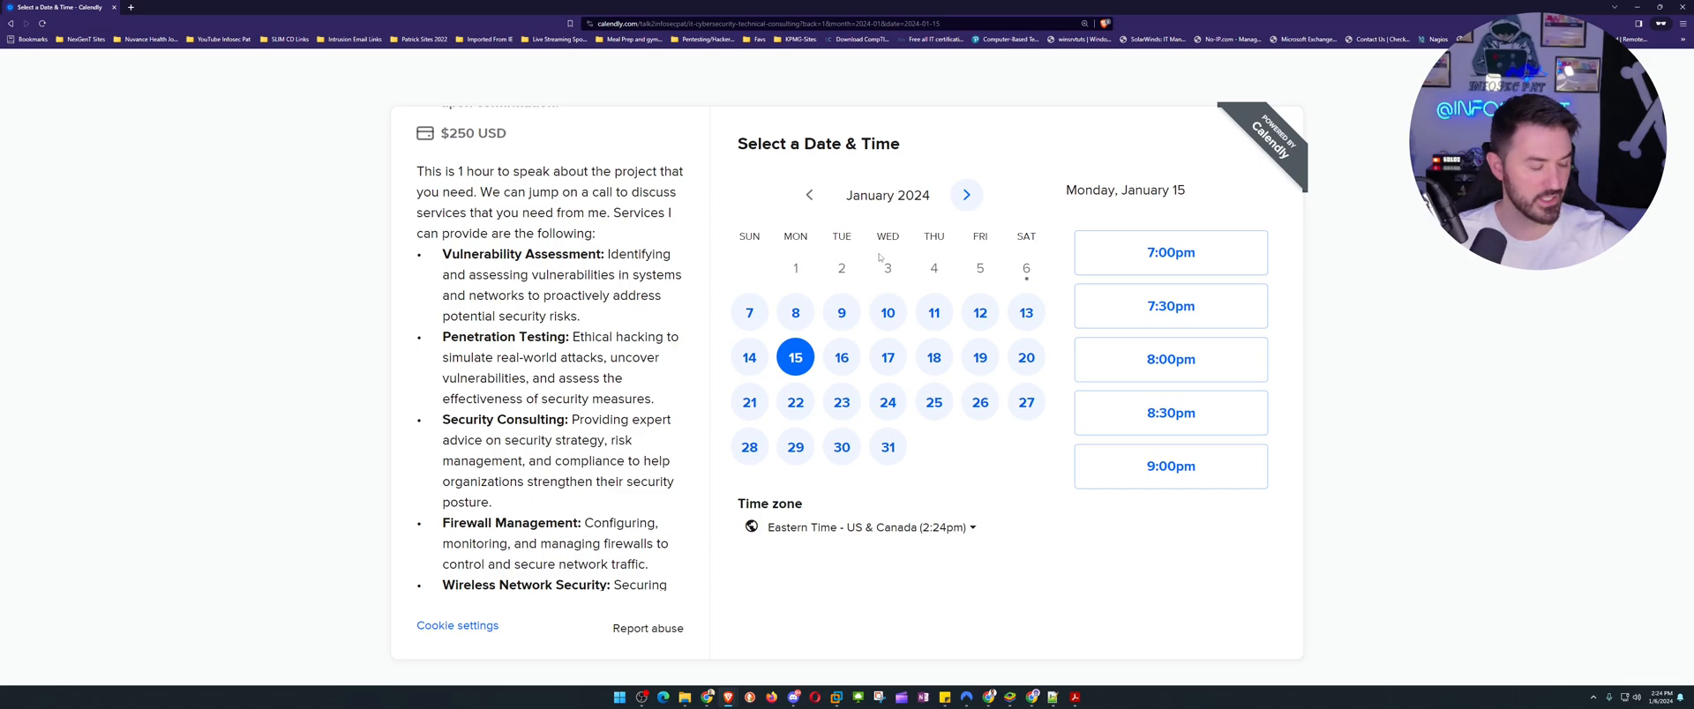
Show Monday, January 8 times (7:00pm-9:00pm) and read the full consulting services description.
left_click(795, 312)
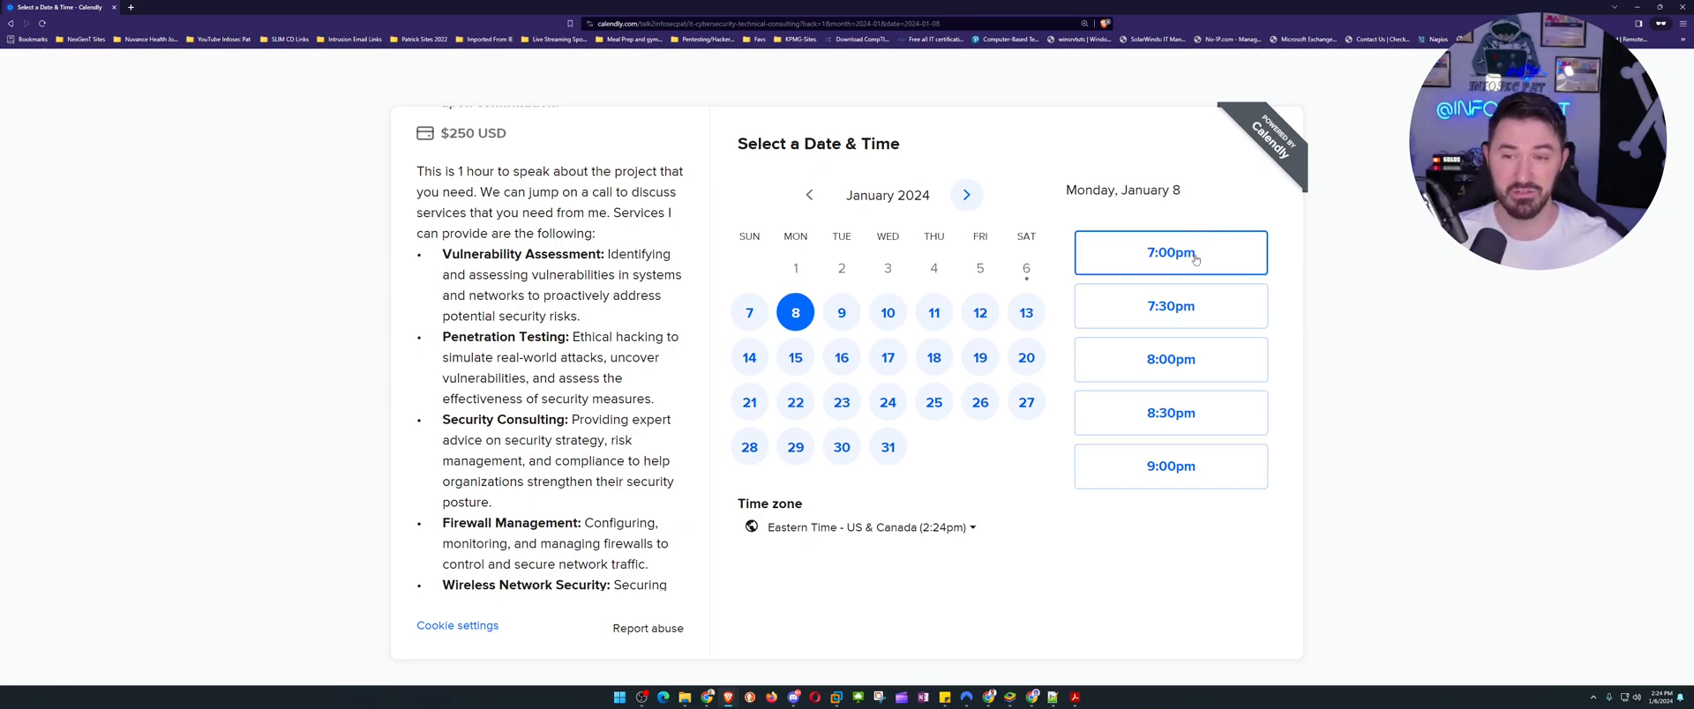
mouse_move(1170, 413)
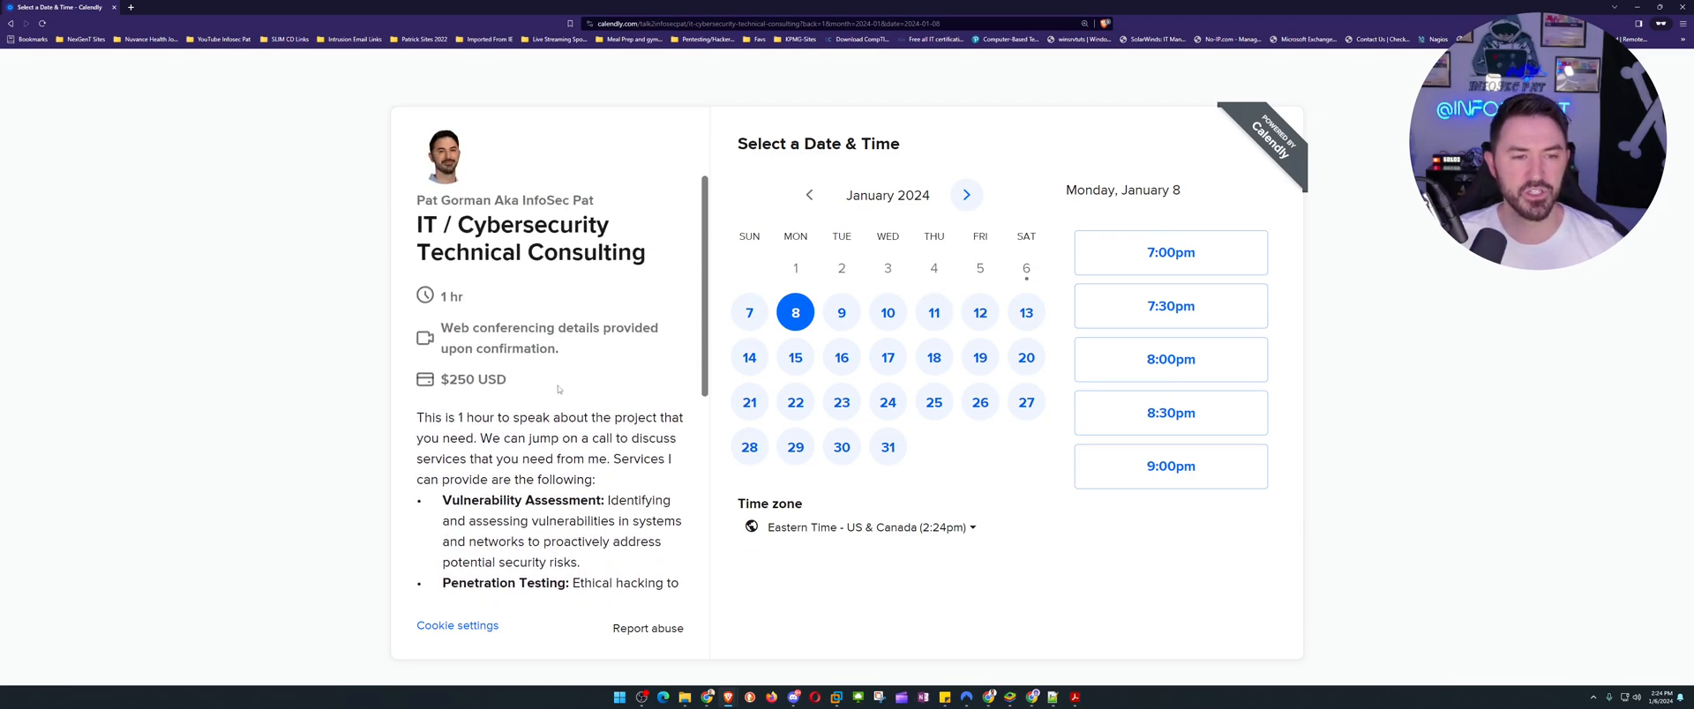
scroll("down", 3)
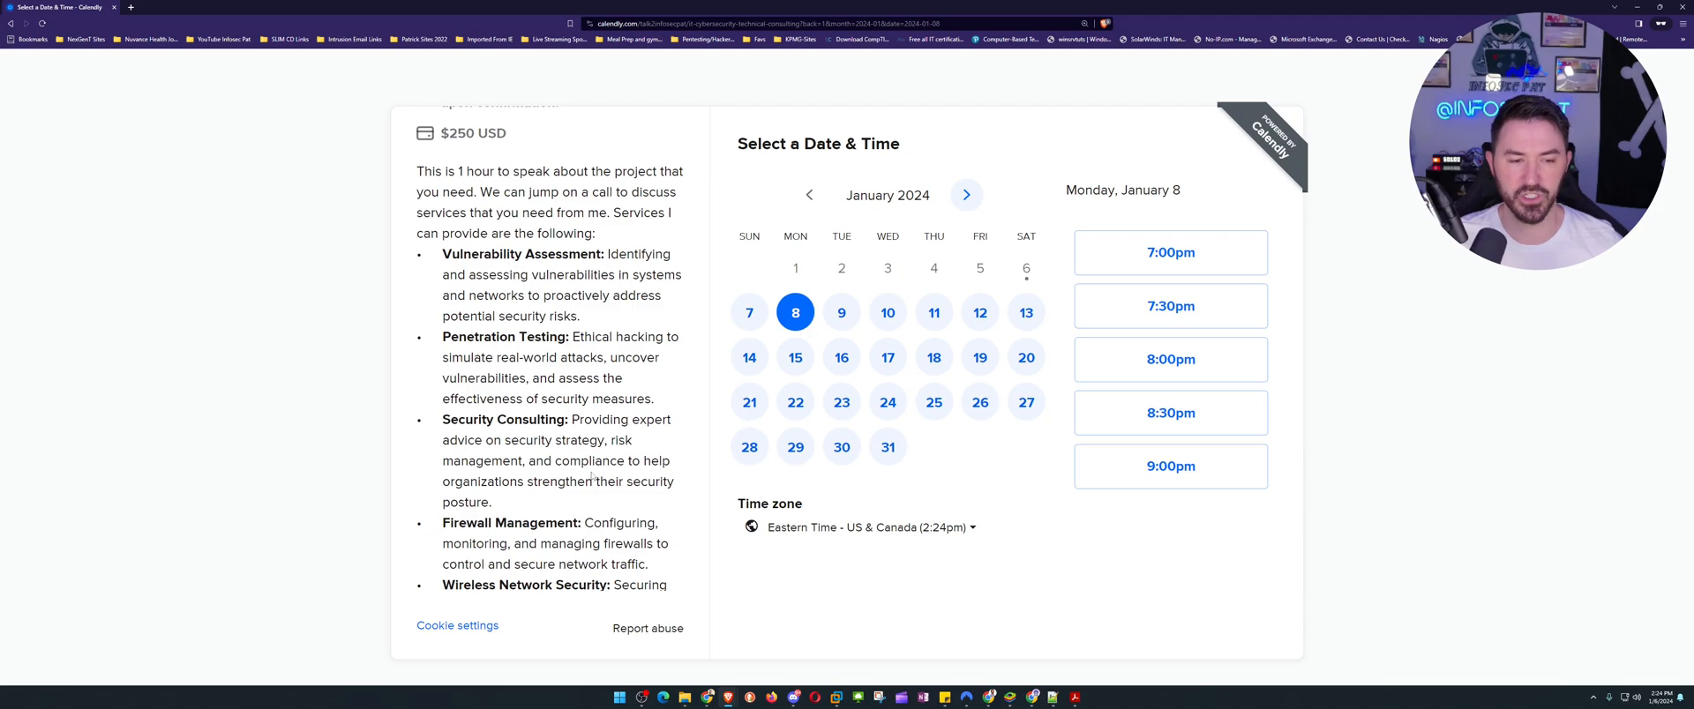
scroll("down", 3)
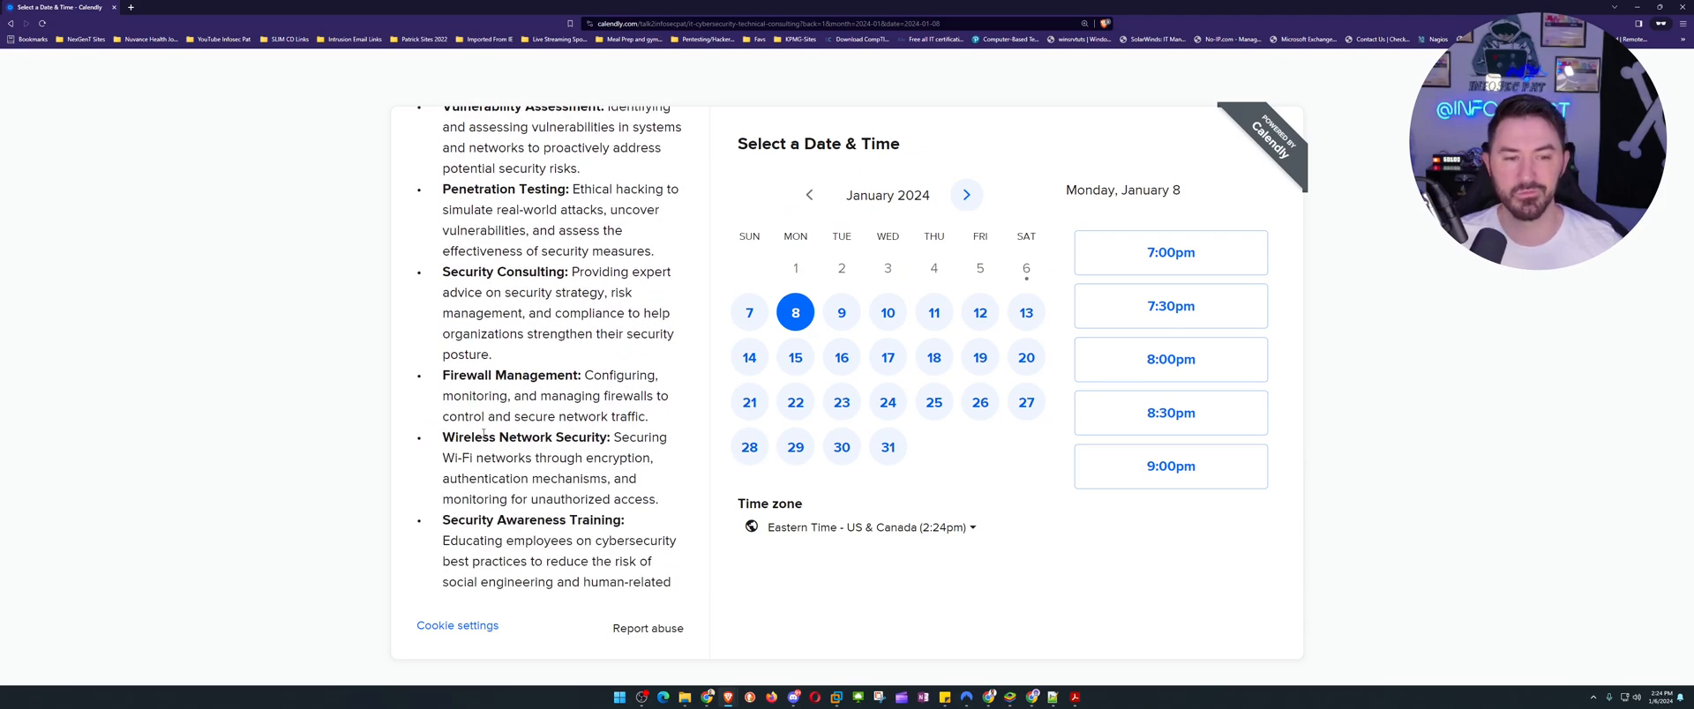
scroll("down", 3)
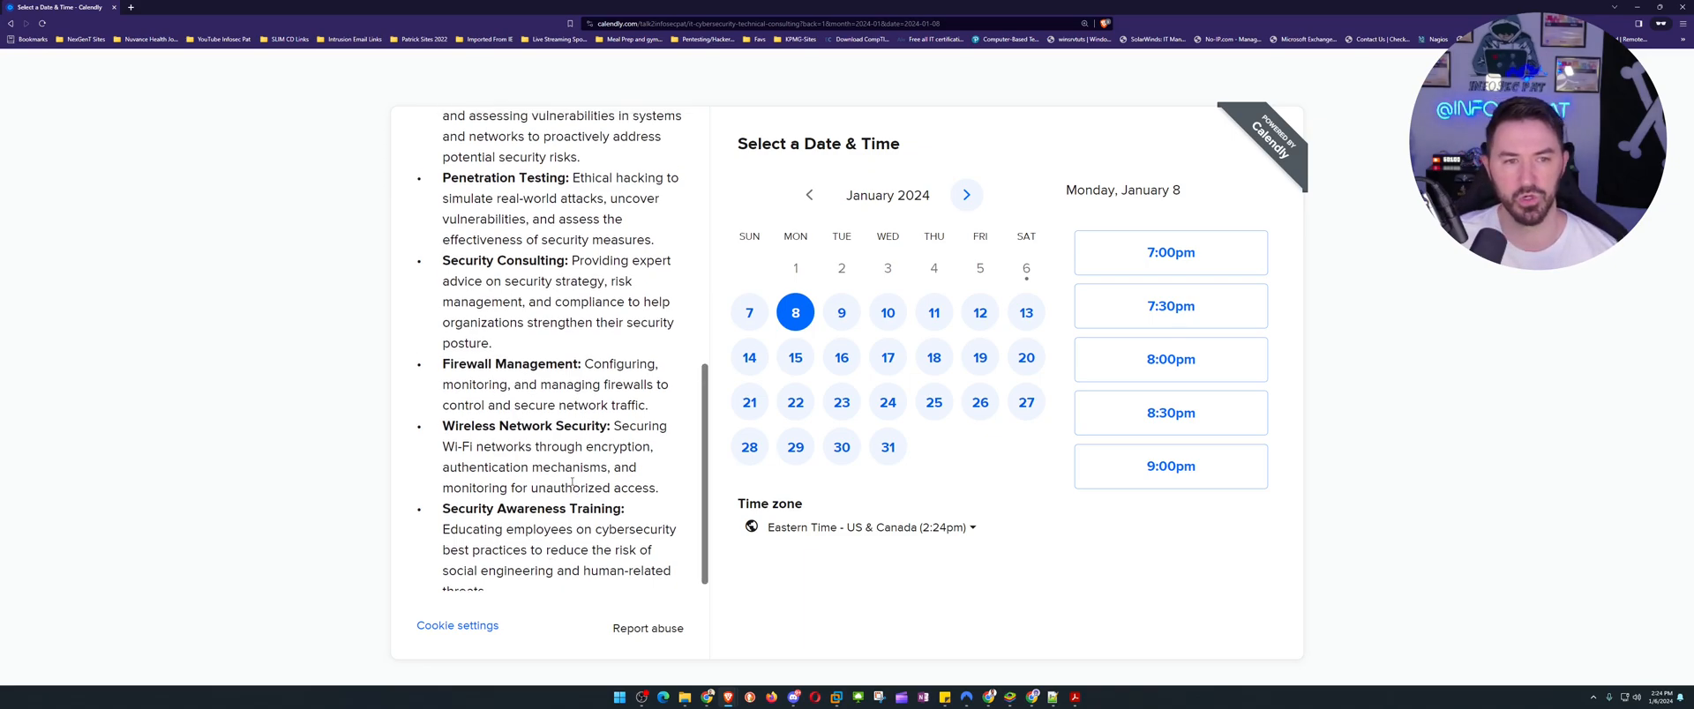
left_click(434, 147)
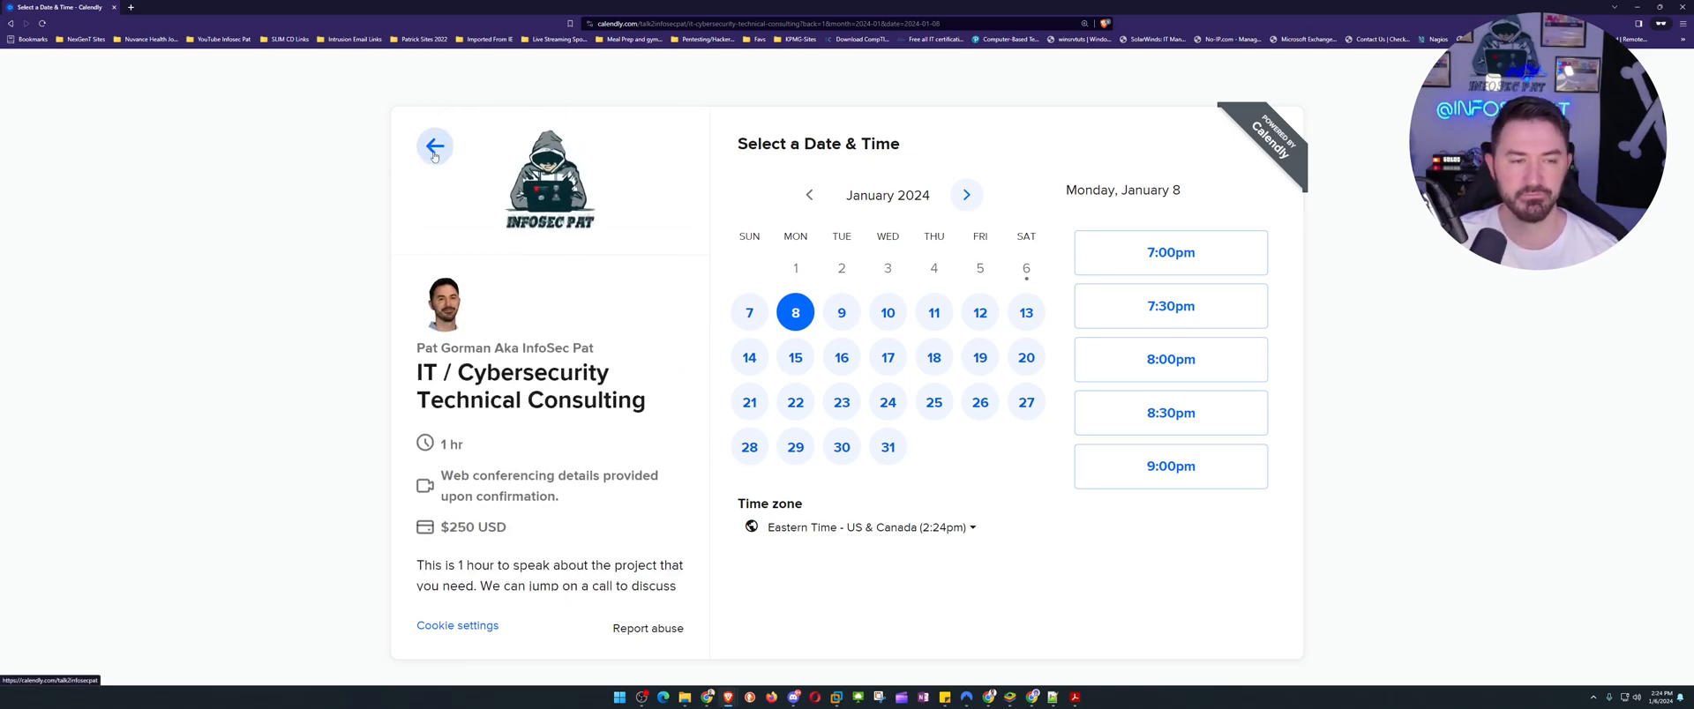
Return to the list and review the $225 30 Minute Tech Resume booking page.
left_click(434, 147)
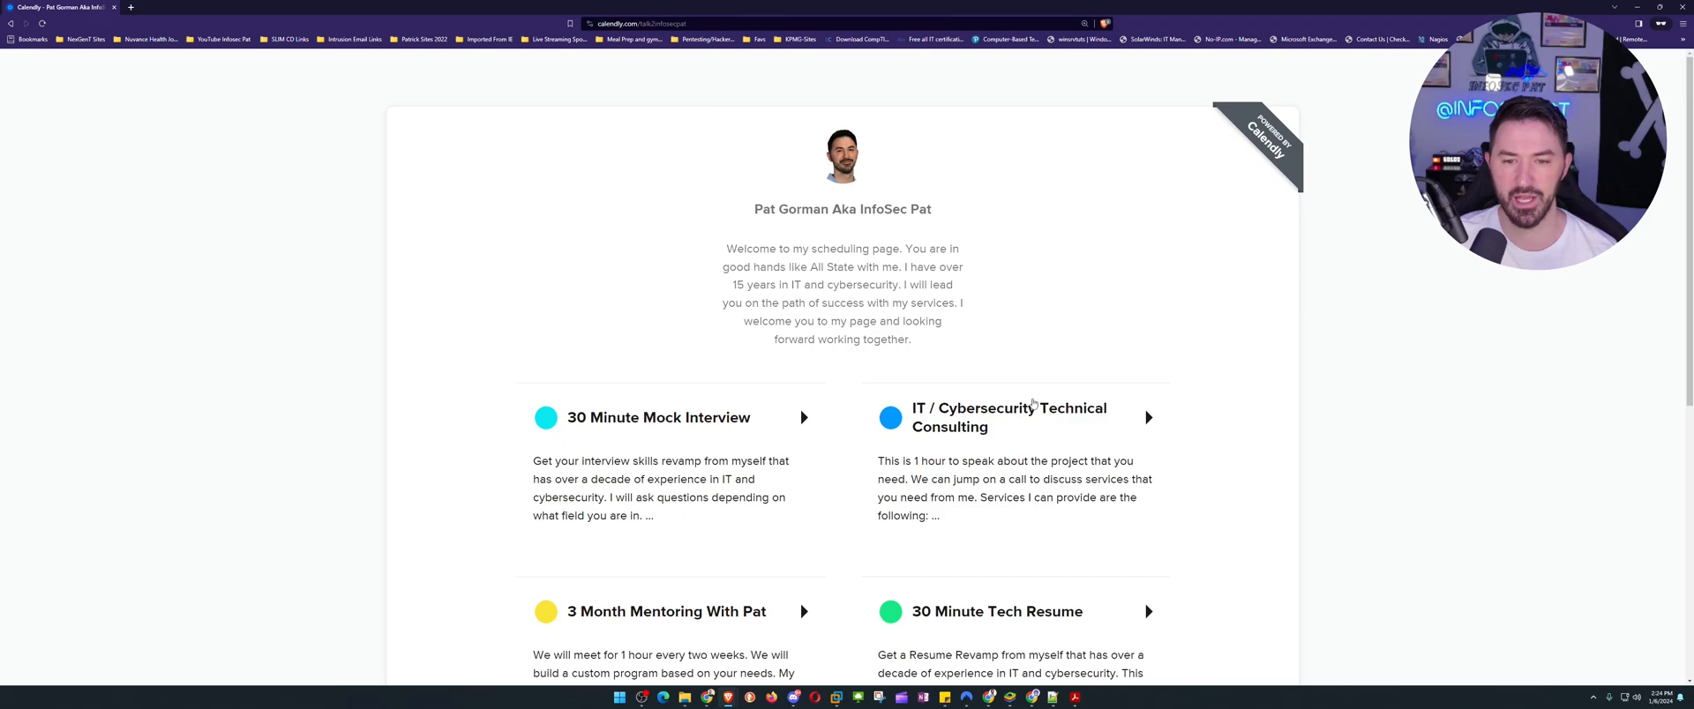
scroll("down", 3)
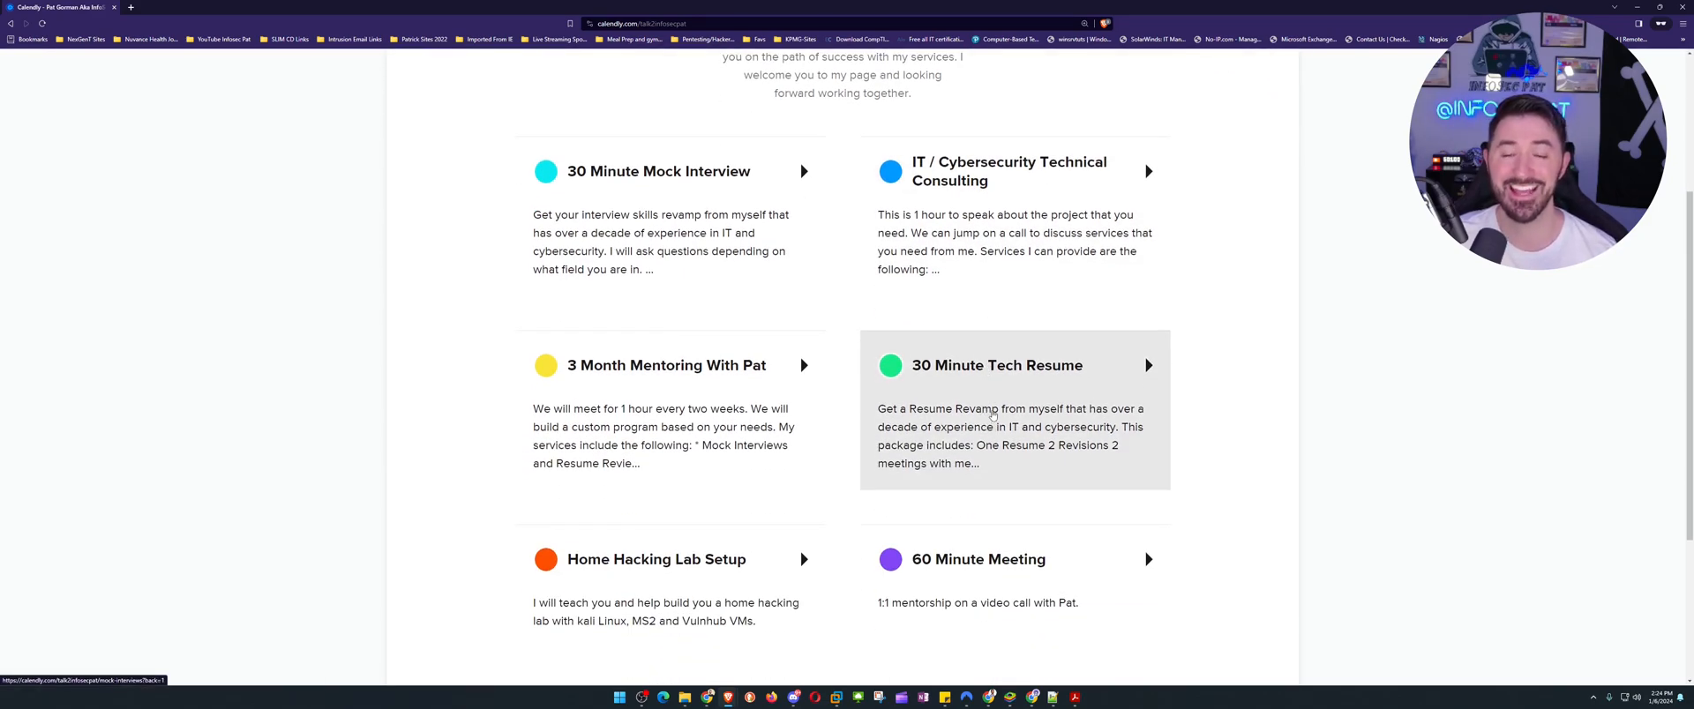
left_click(993, 365)
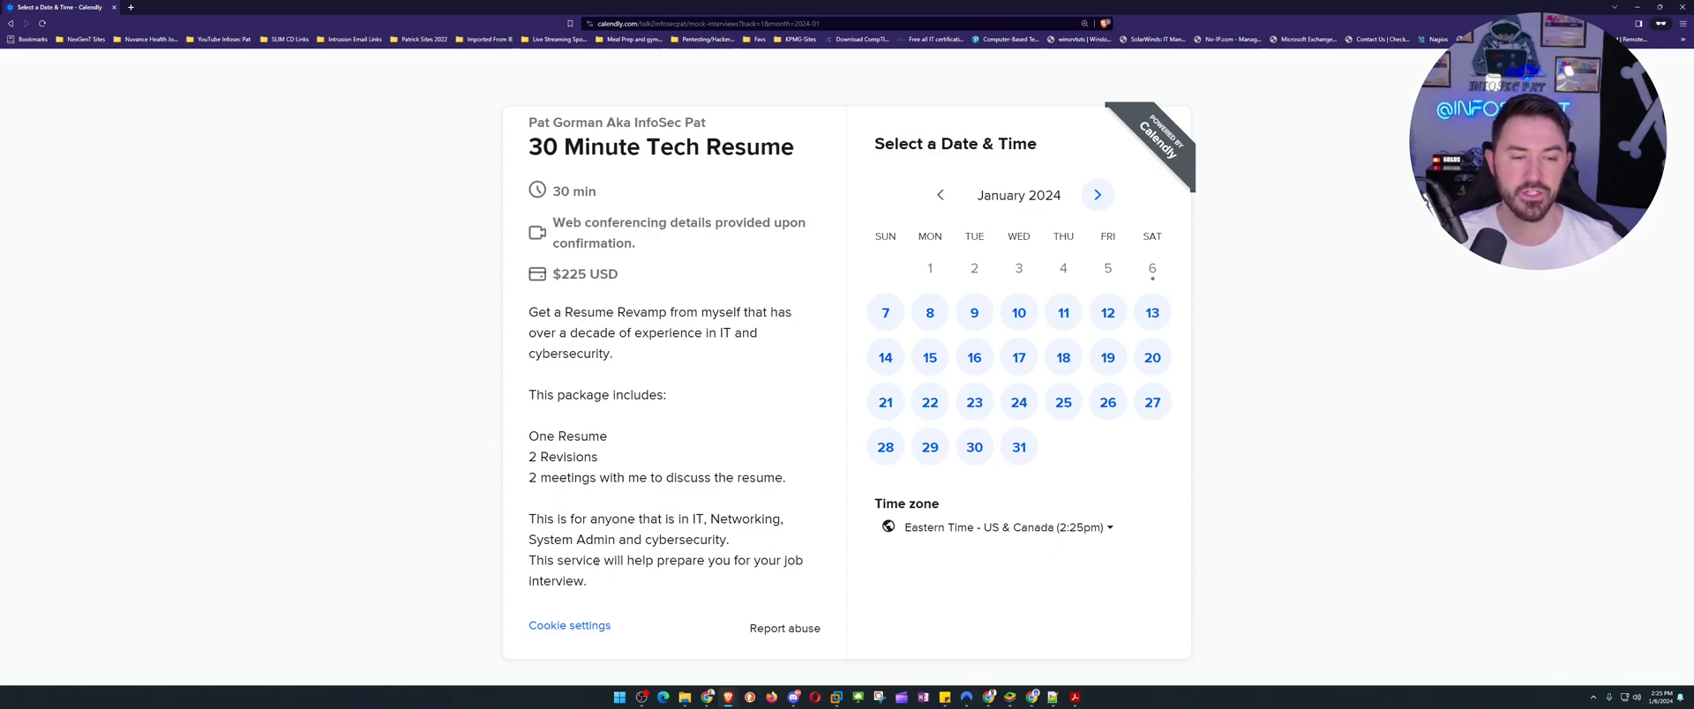
left_click_drag(527, 518, 593, 539)
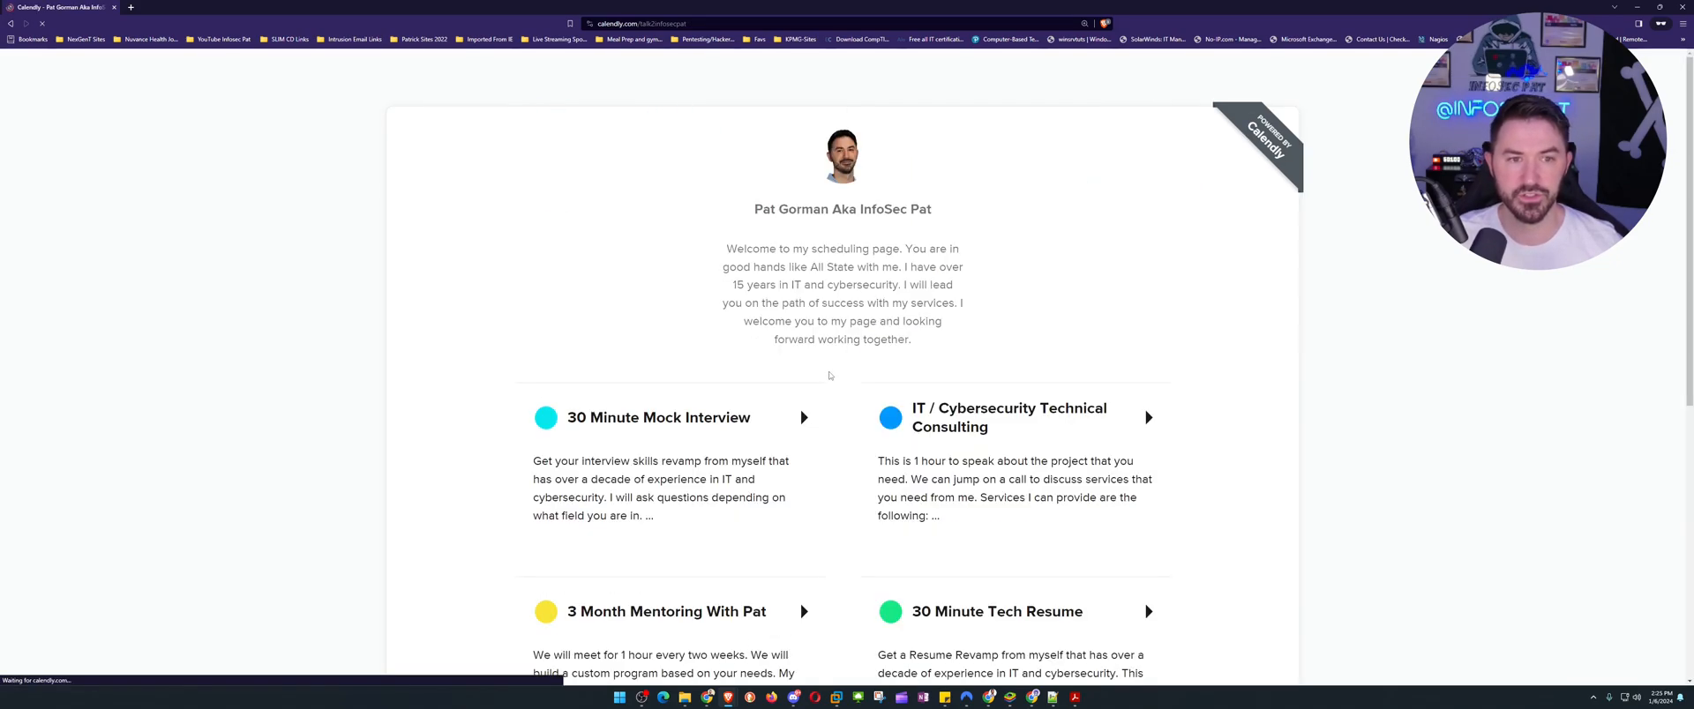
View the $50 30 Minute Meeting booking page, then return to the services list.
scroll("down", 3)
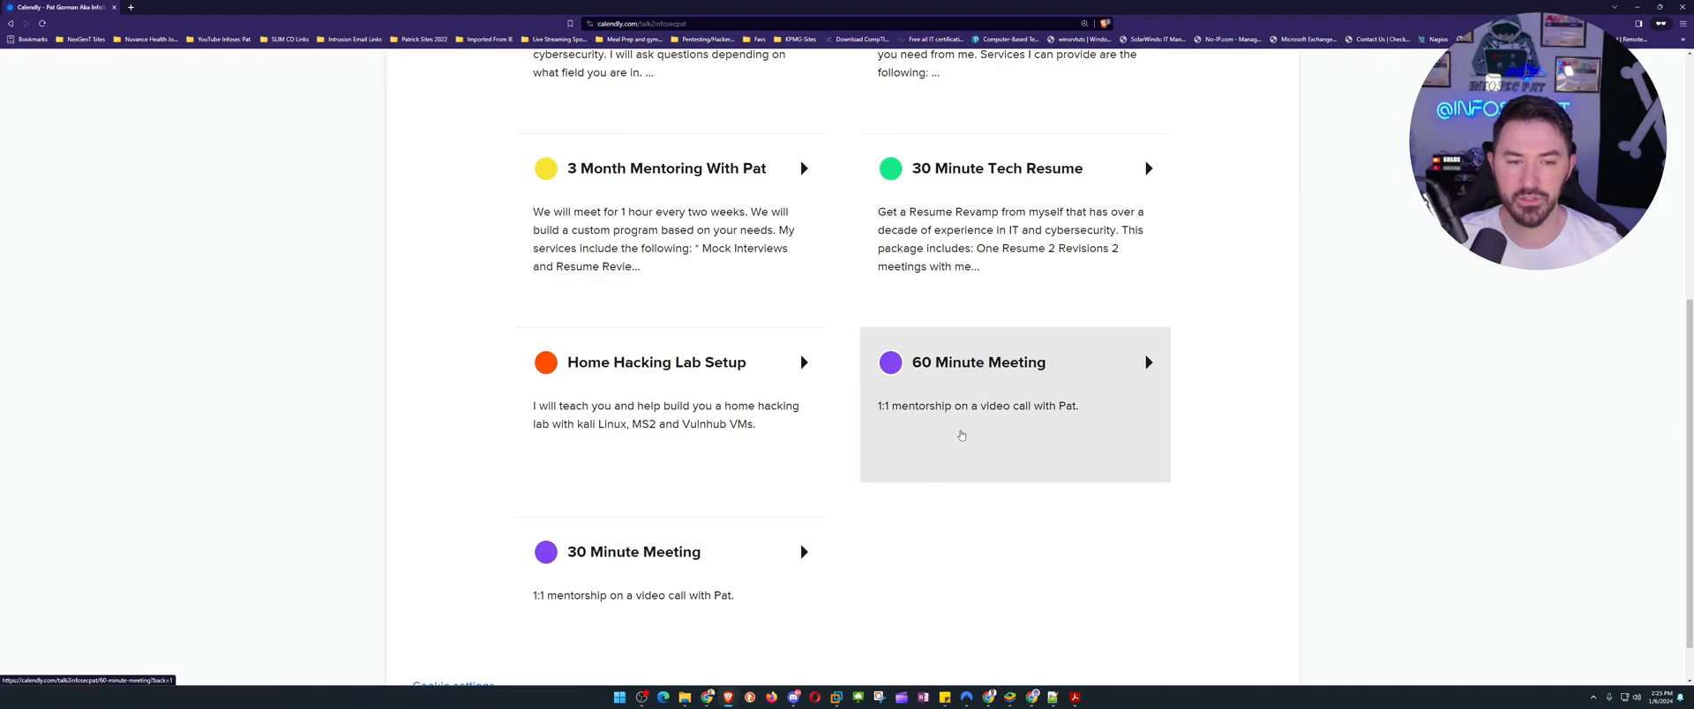
mouse_move(716, 569)
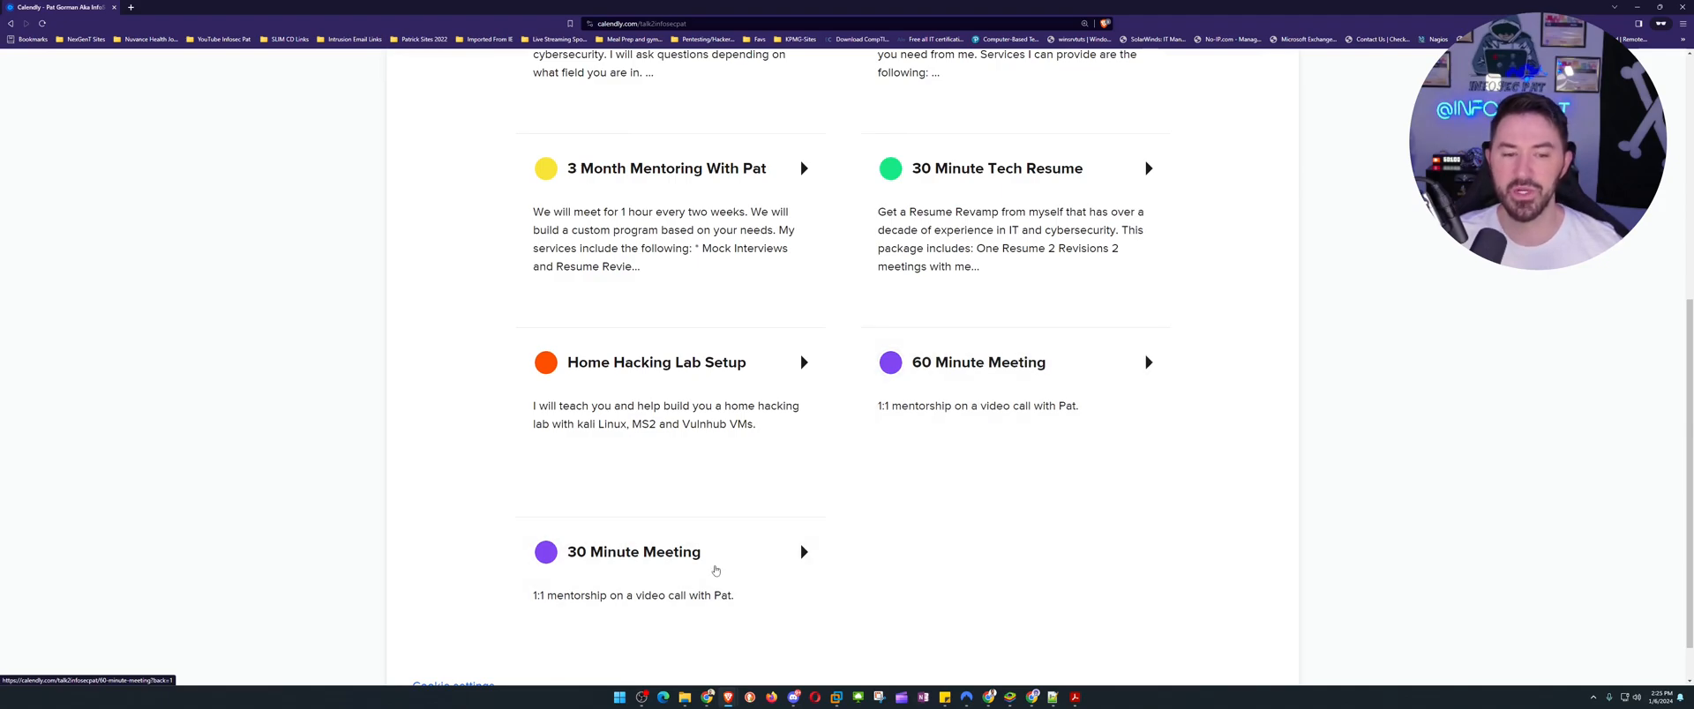
left_click(635, 552)
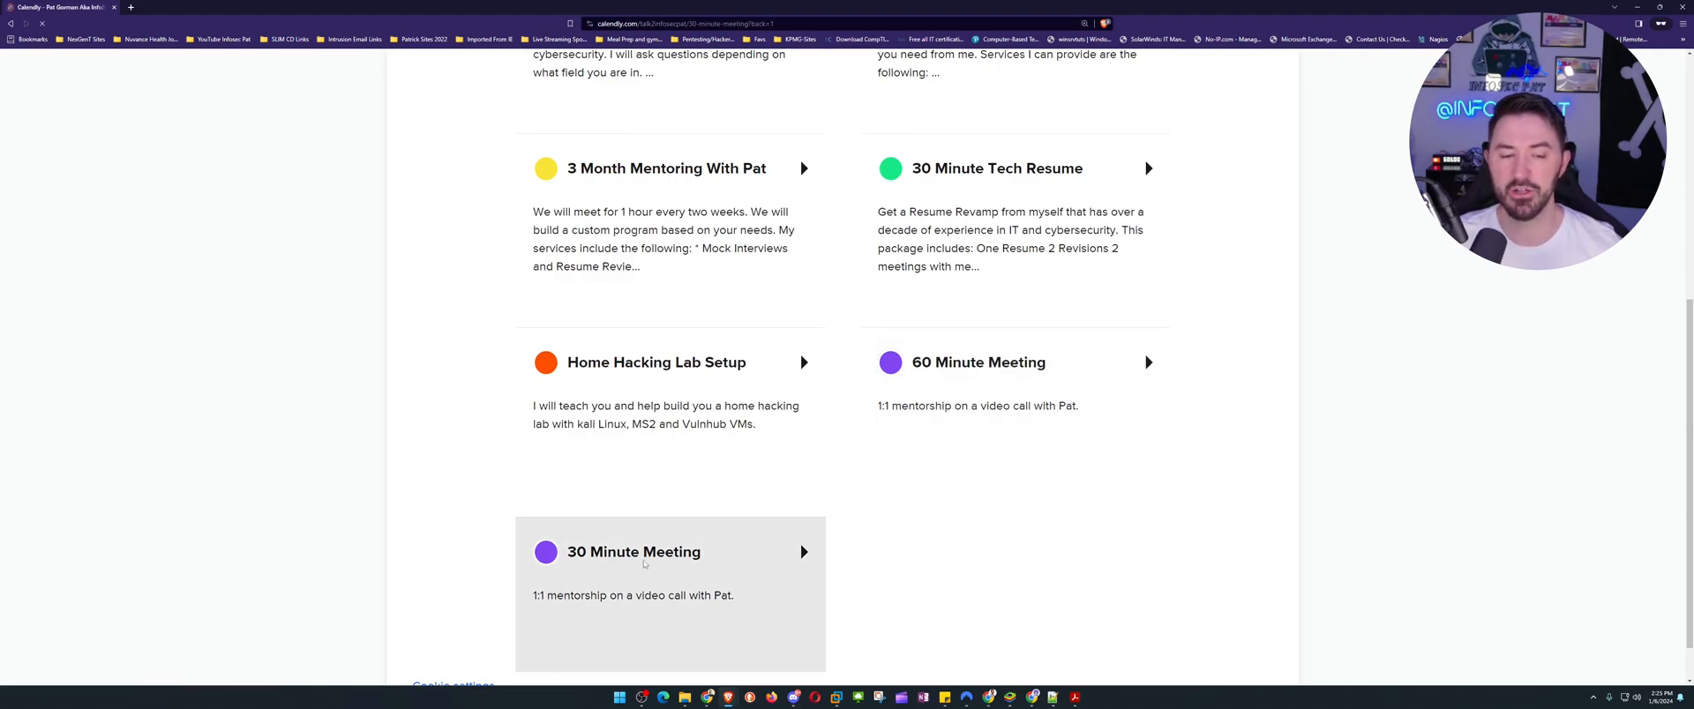
left_click(633, 552)
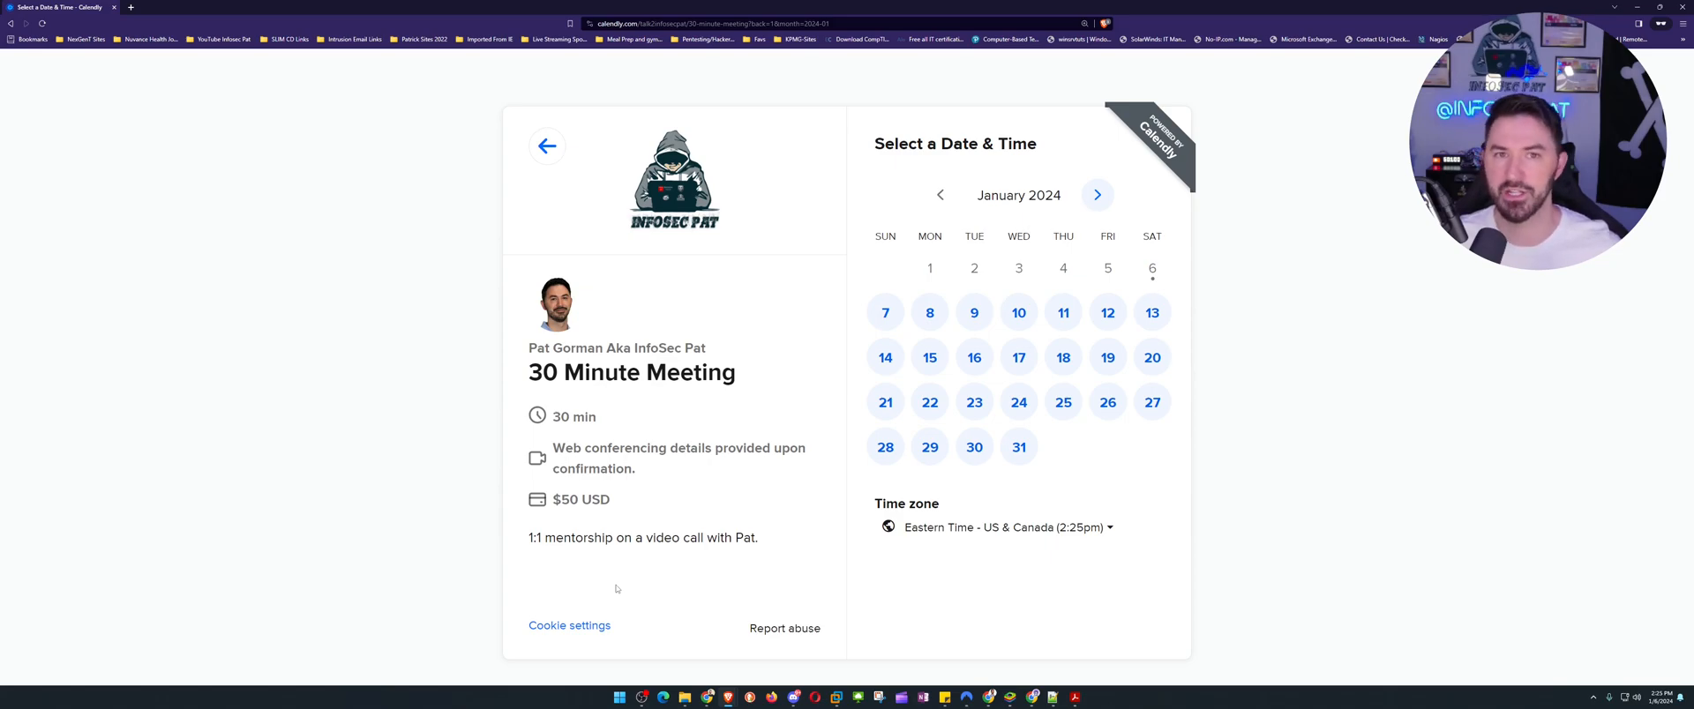
mouse_move(580, 269)
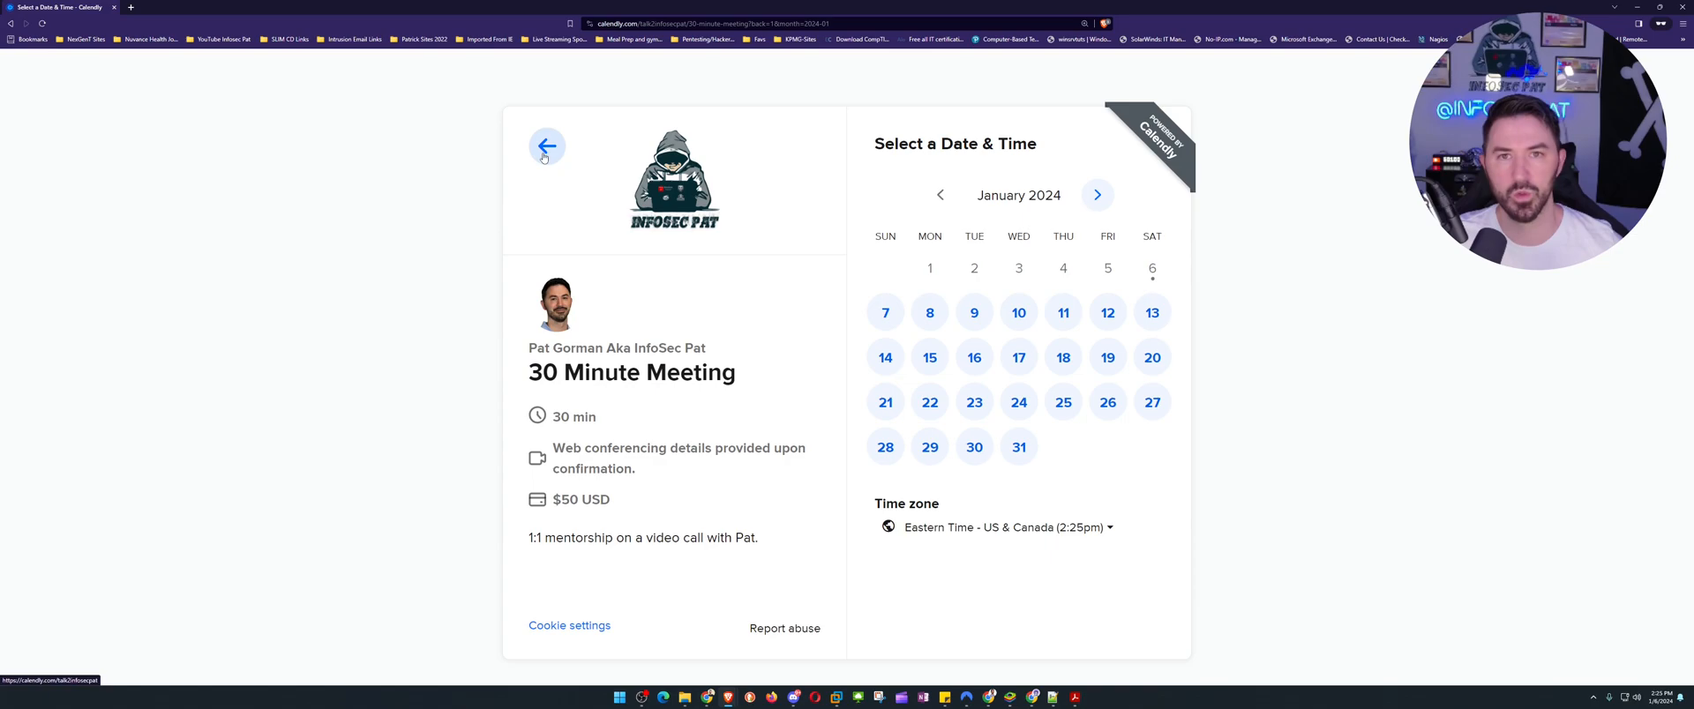
left_click(547, 147)
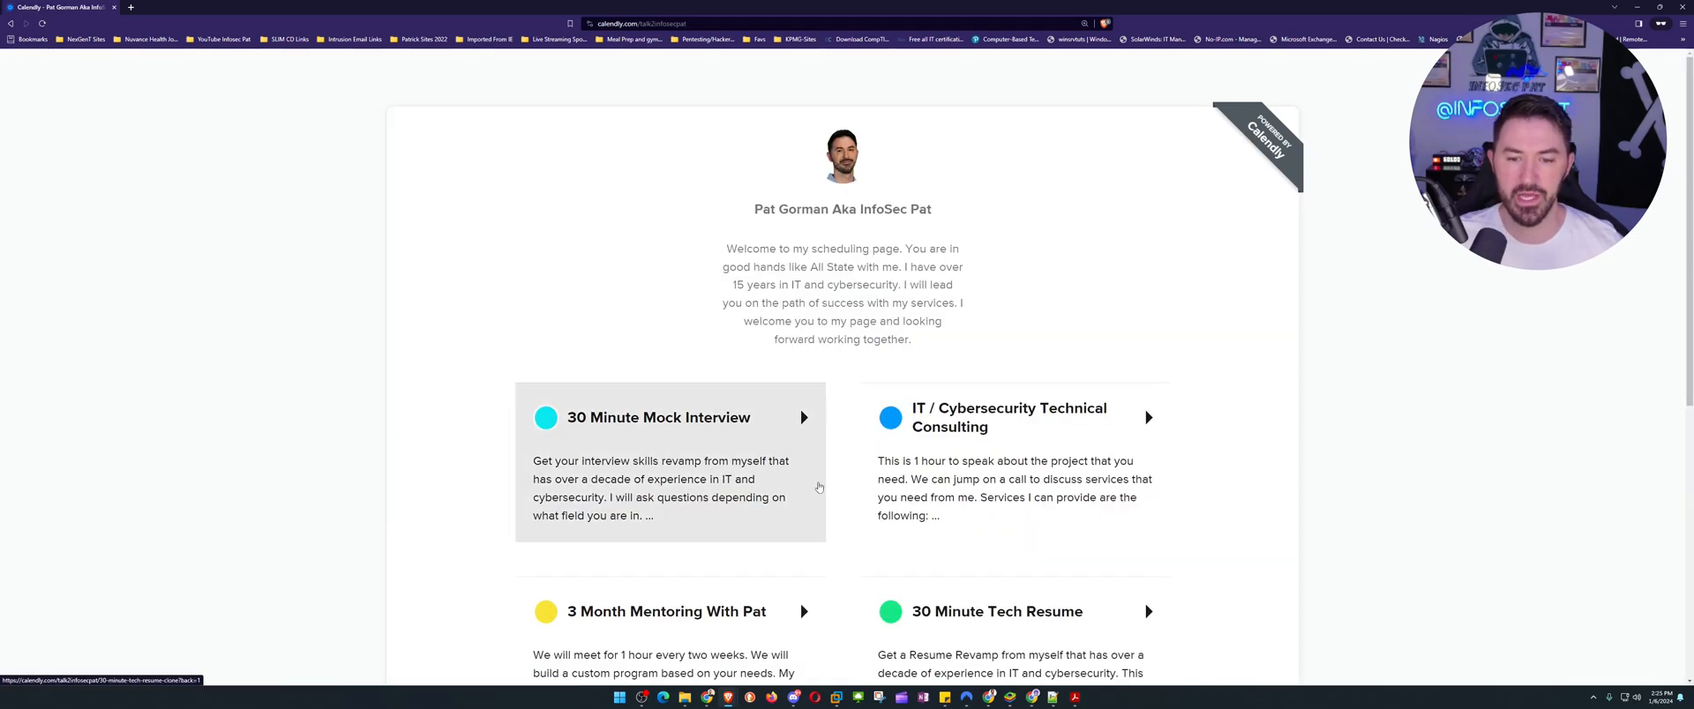
View the $100 60 Minute Meeting booking page, then return to the services list.
scroll("down", 3)
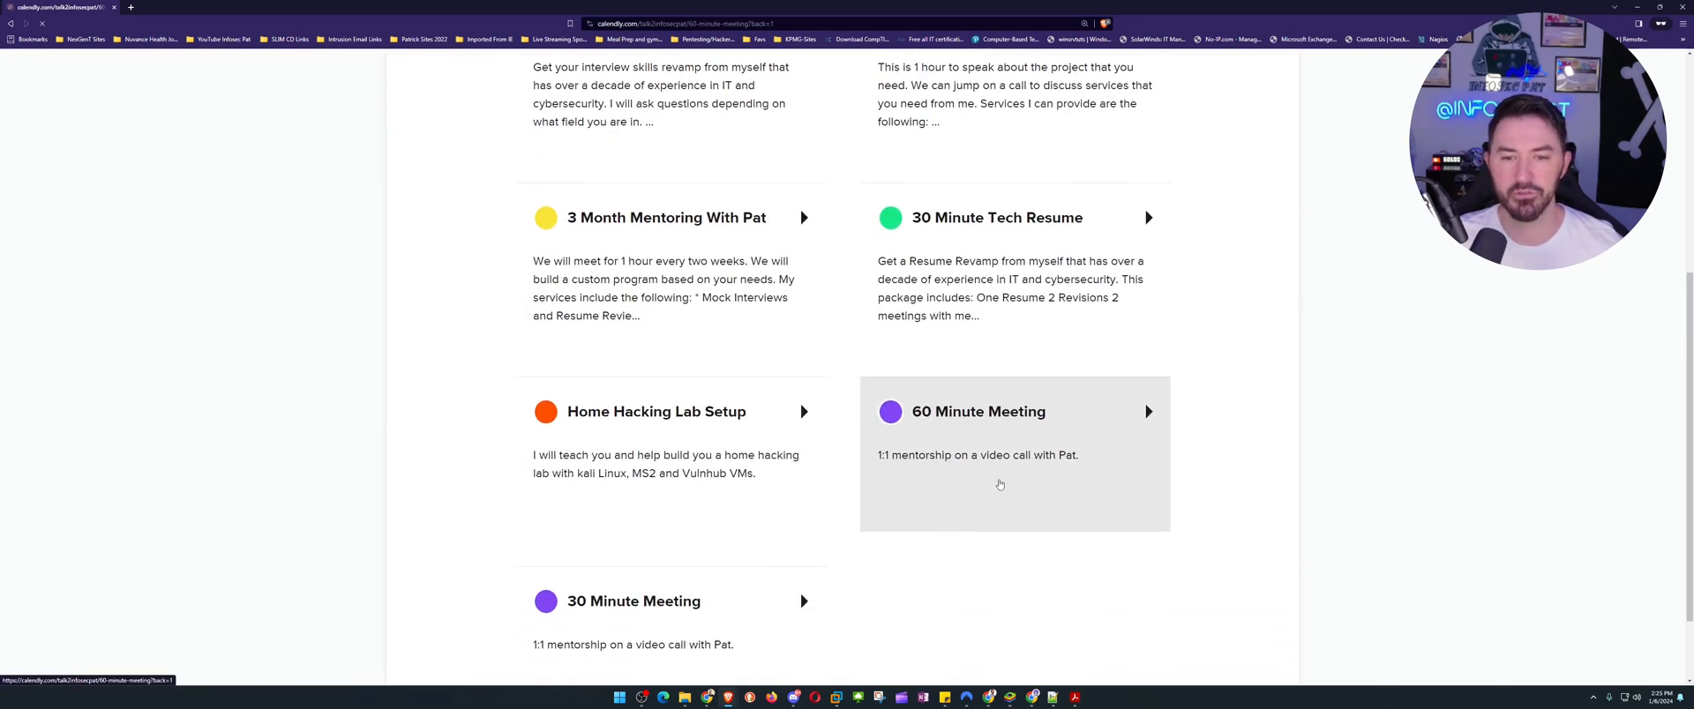
left_click(977, 411)
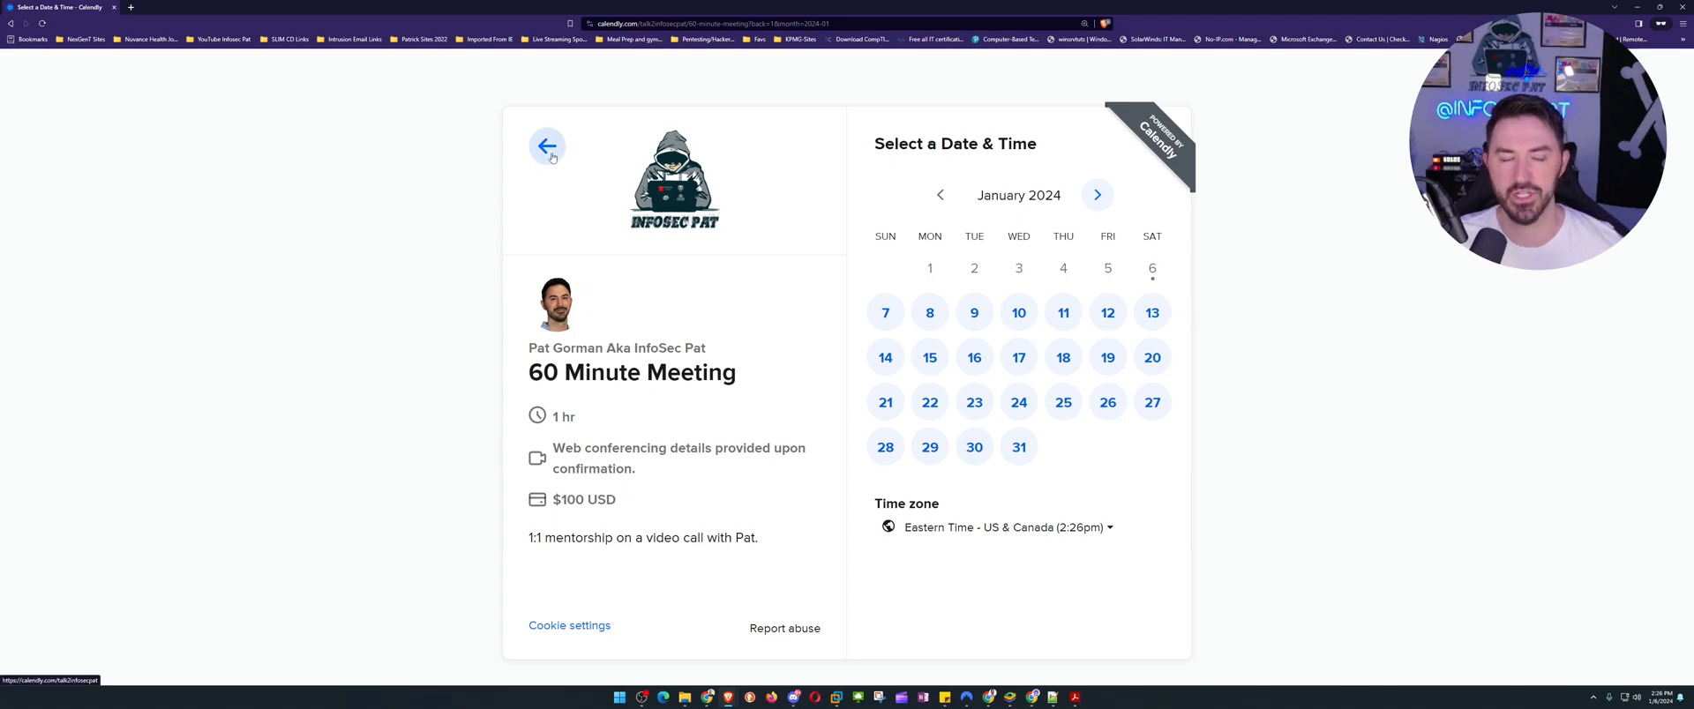
left_click(547, 147)
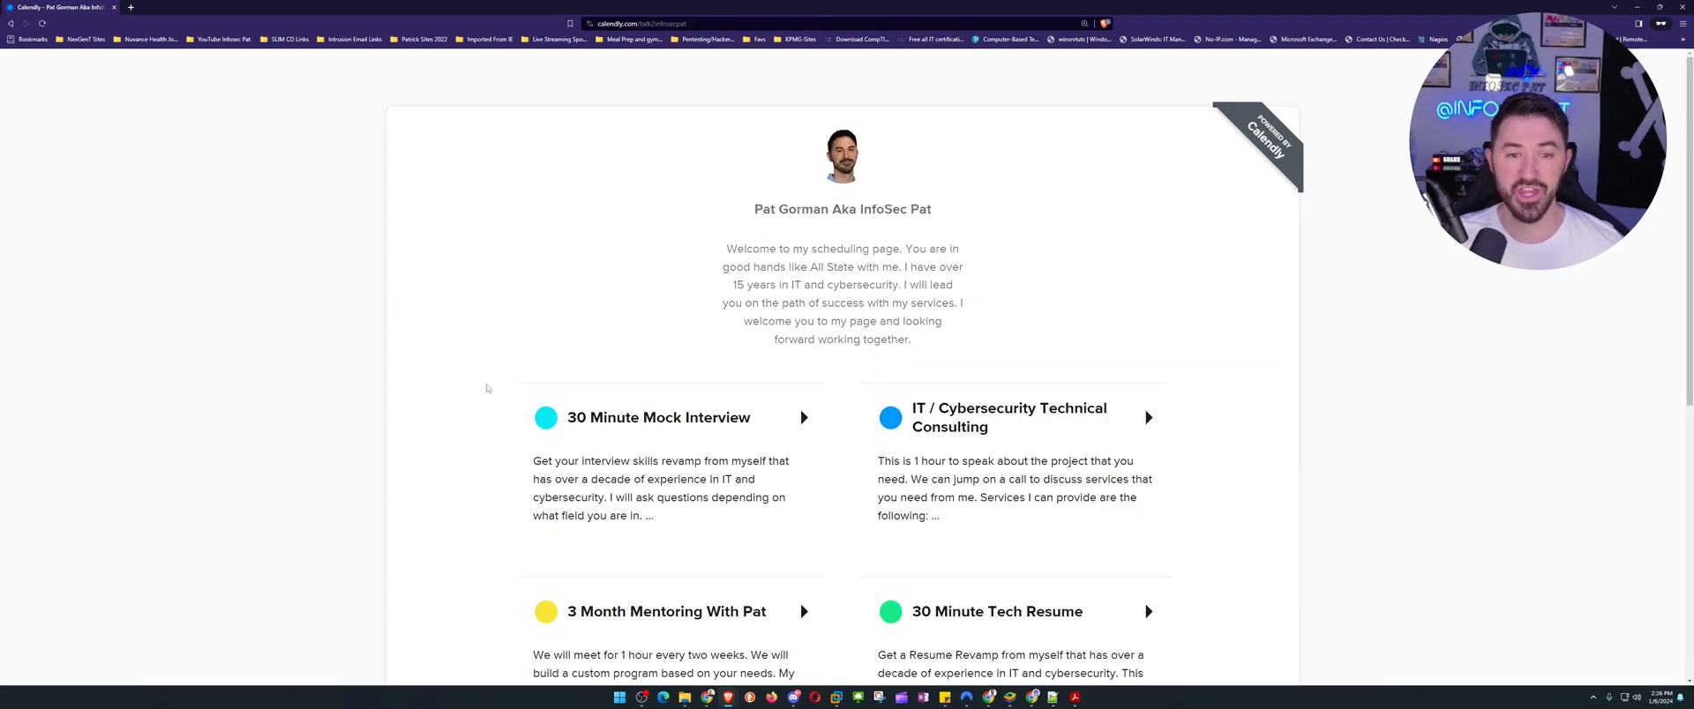
scroll("down", 3)
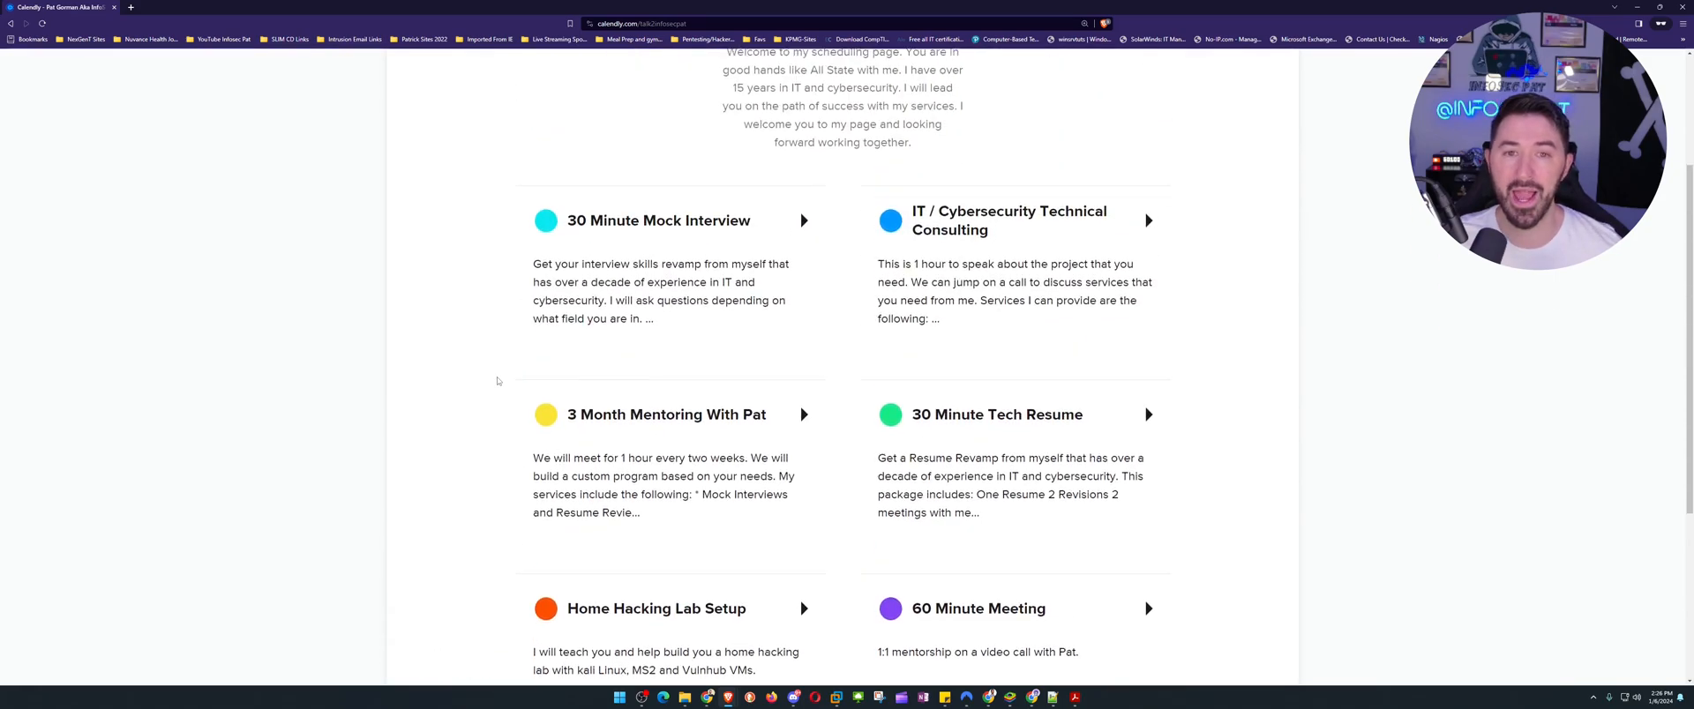